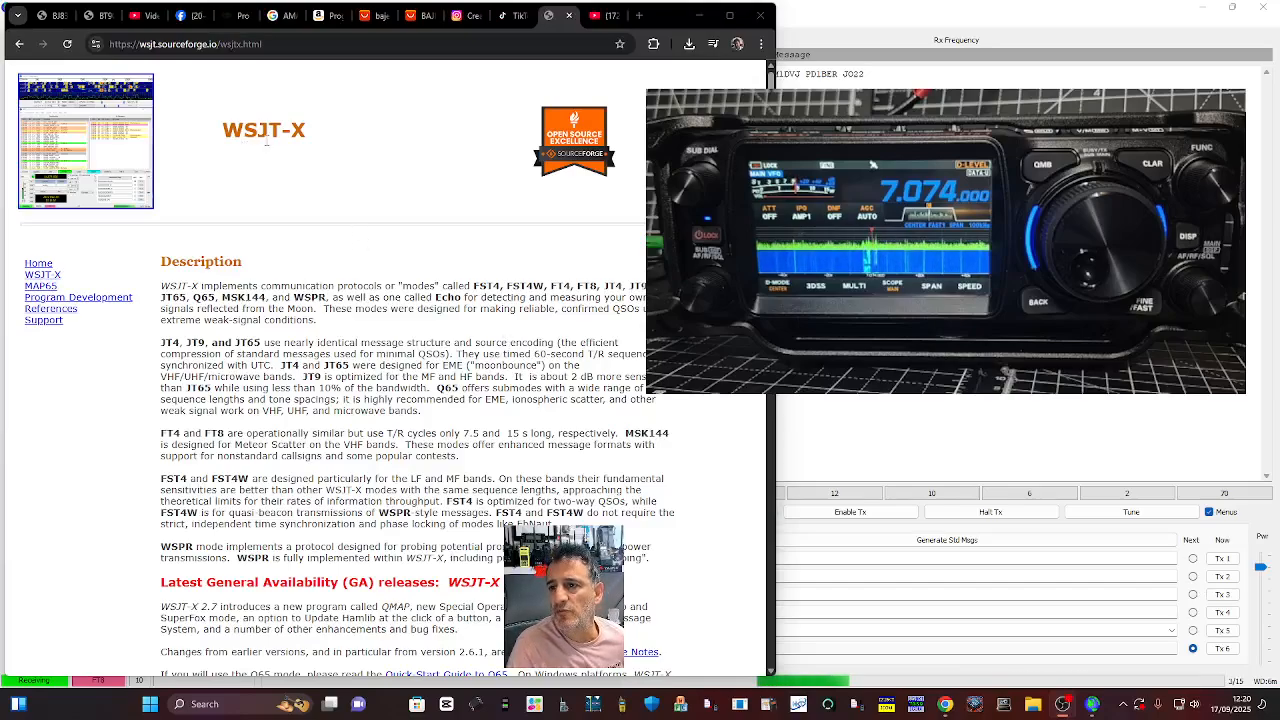
Step: Scroll the wsjt.sourceforge.io page down to the WSJT-X 3.0.0-rc1 installation packages
scroll(down, 3)
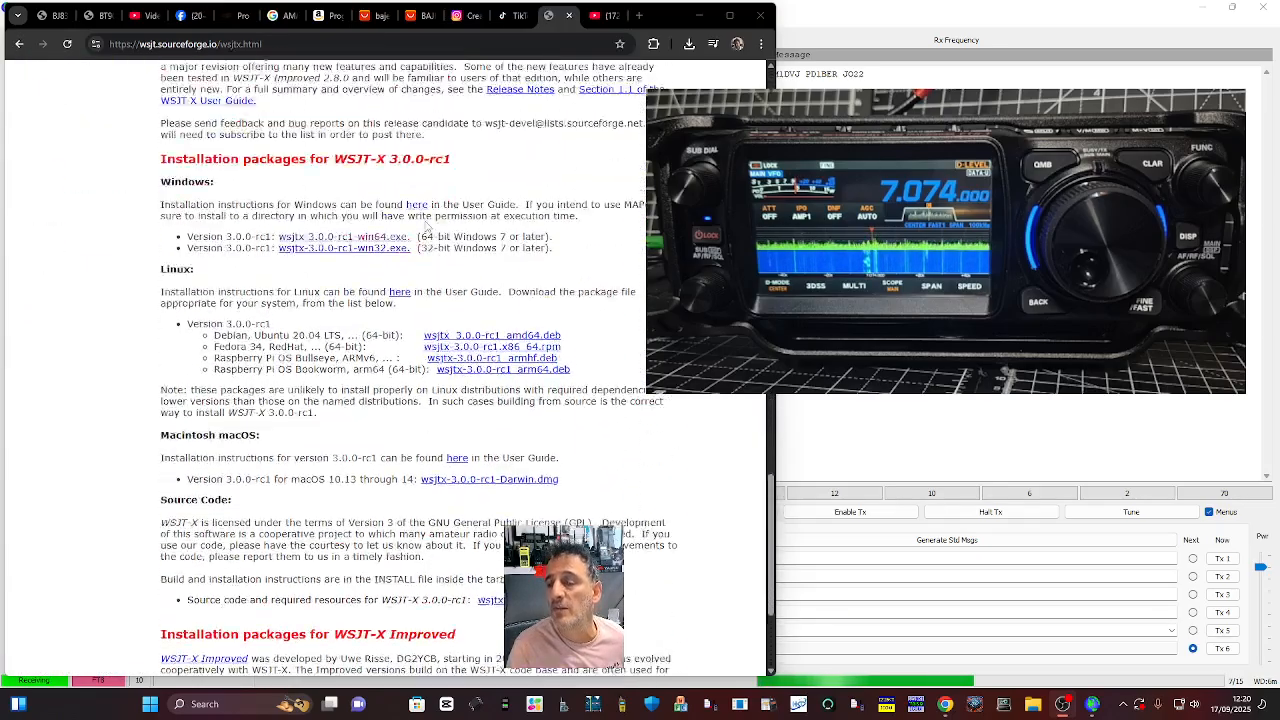
scroll(down, 3)
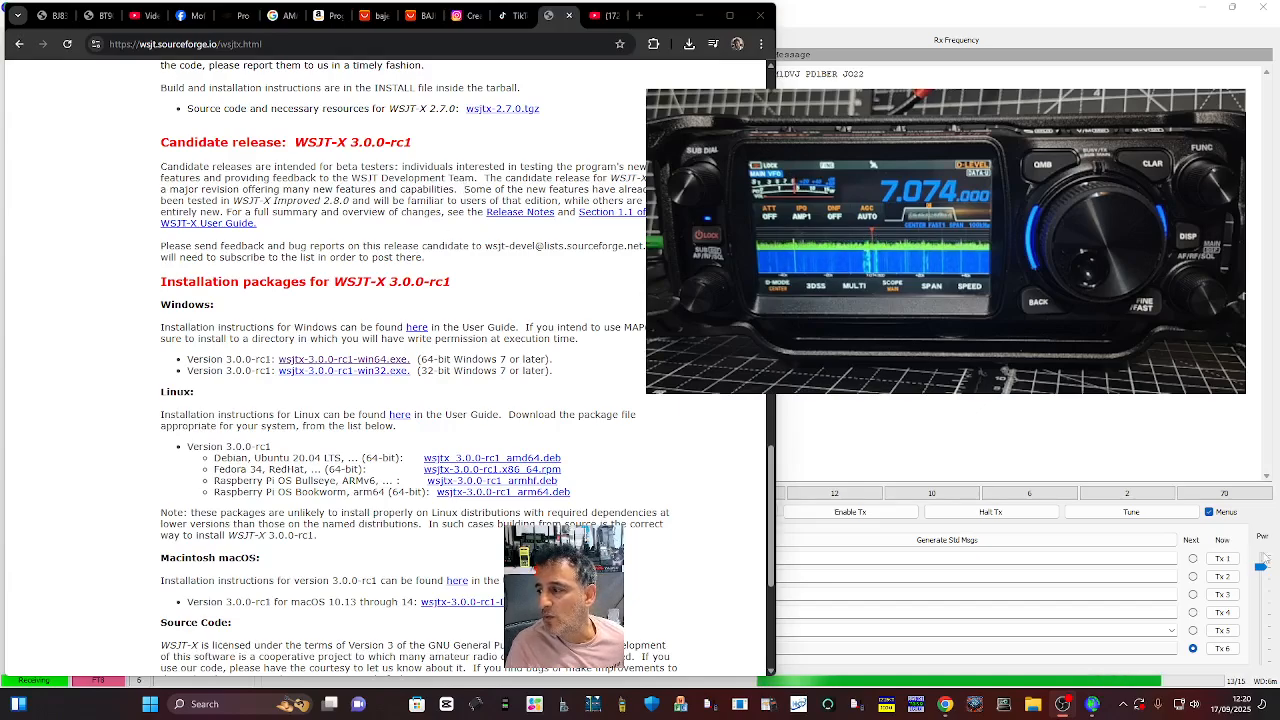
scroll(down, 3)
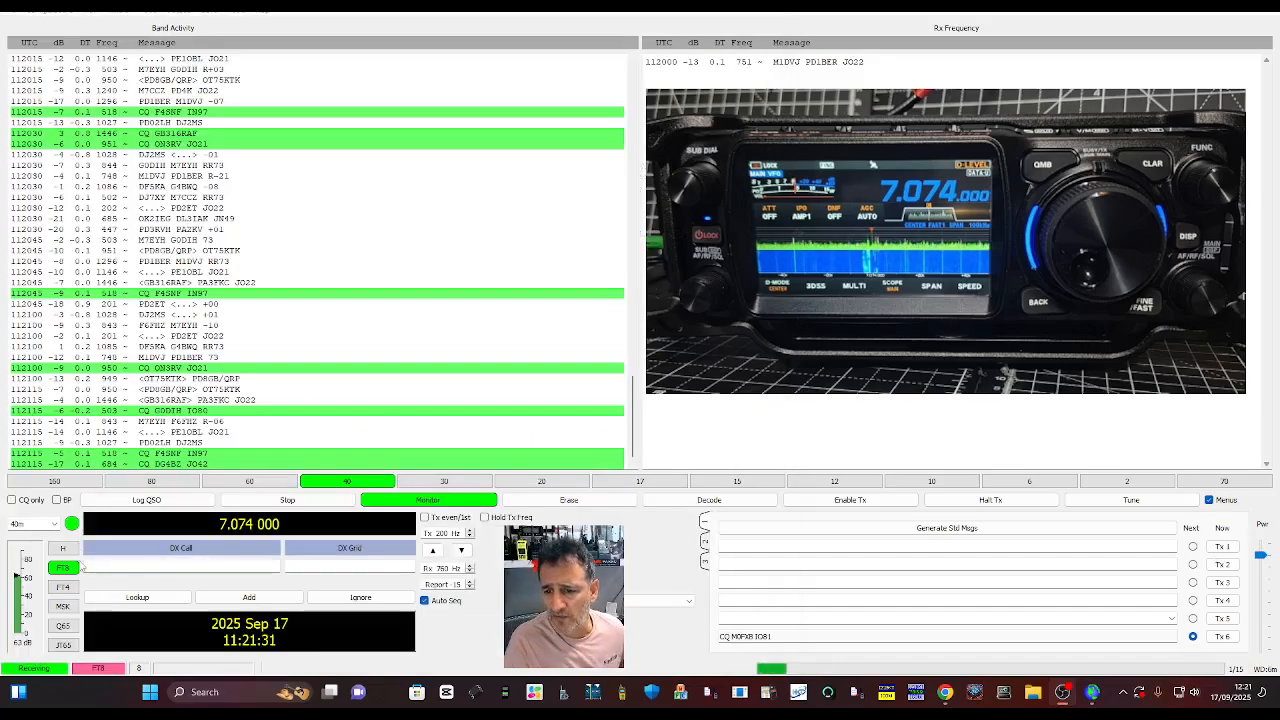
click(54, 524)
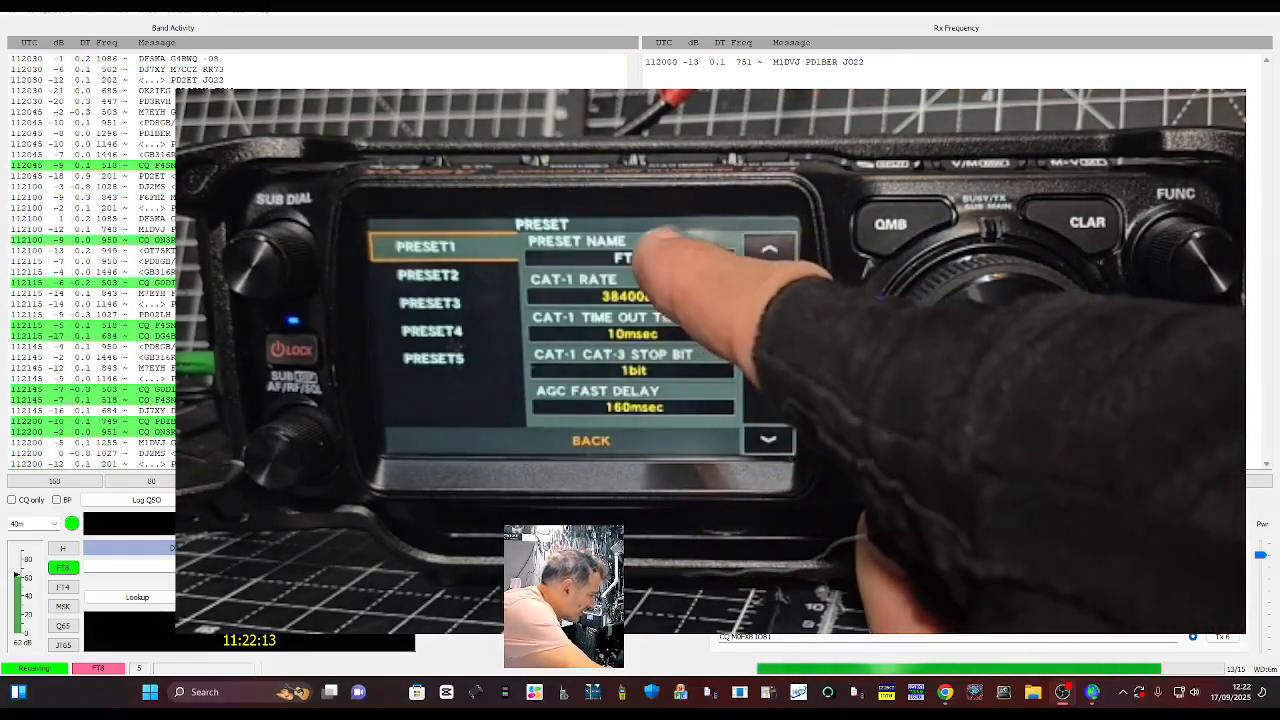
click(625, 258)
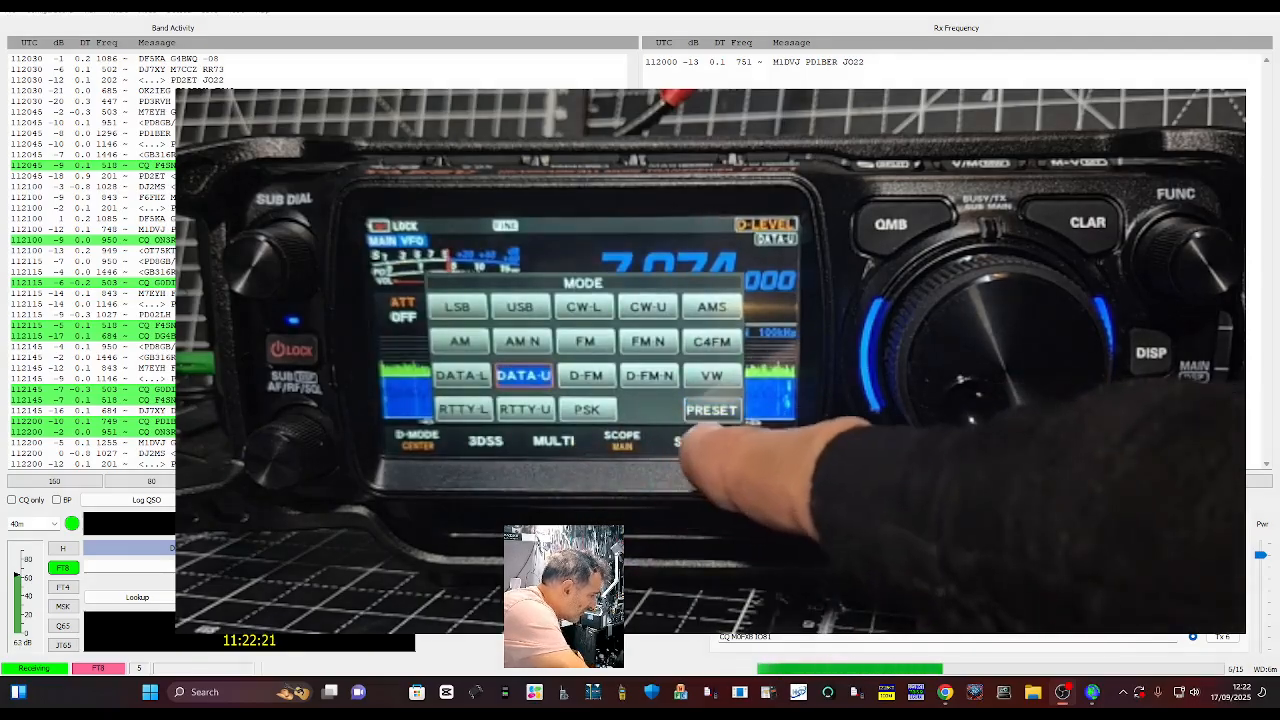
click(711, 409)
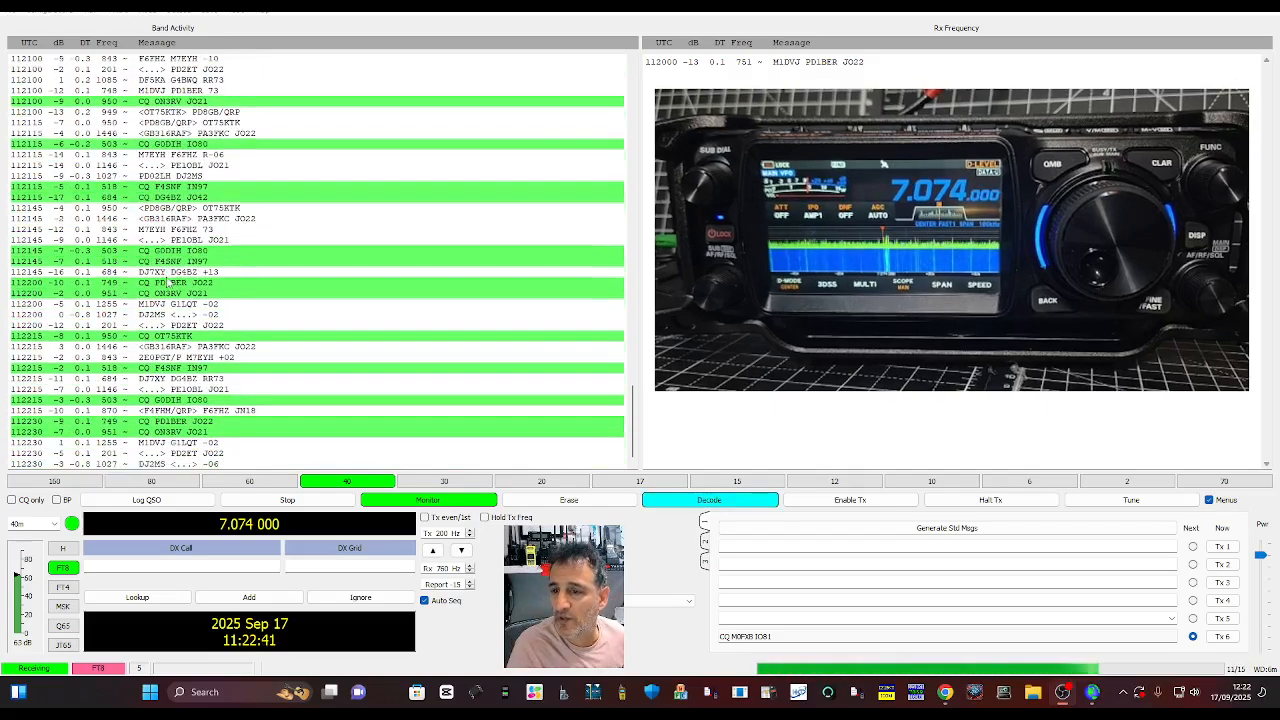
Step: Review the General and Radio settings: Yaesu FTX-1 on COM18 at 38400 baud
click(20, 11)
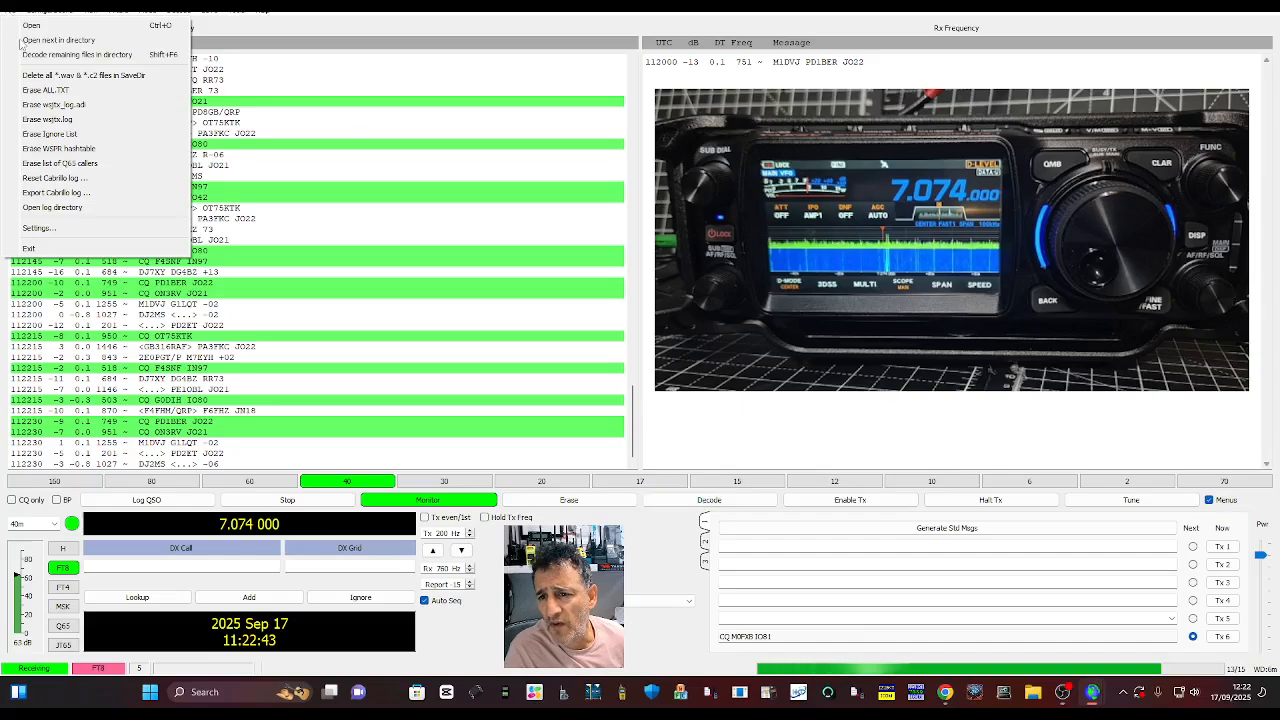
click(38, 228)
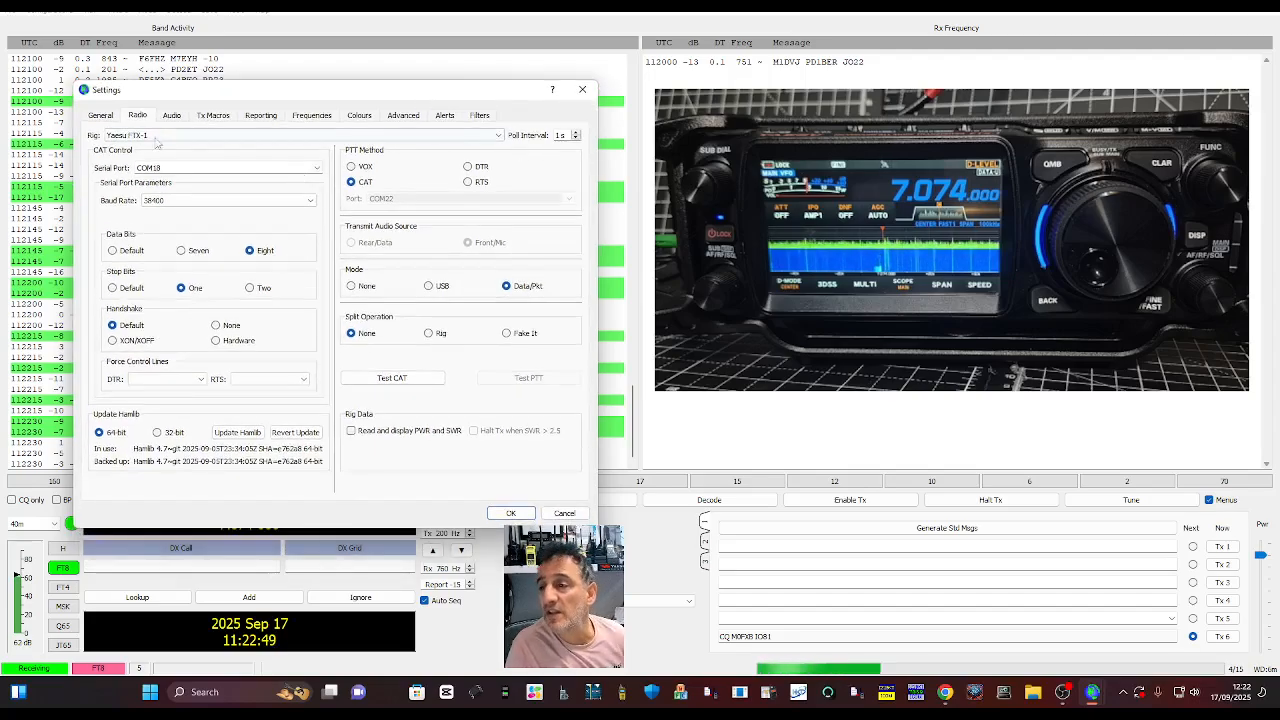
click(101, 115)
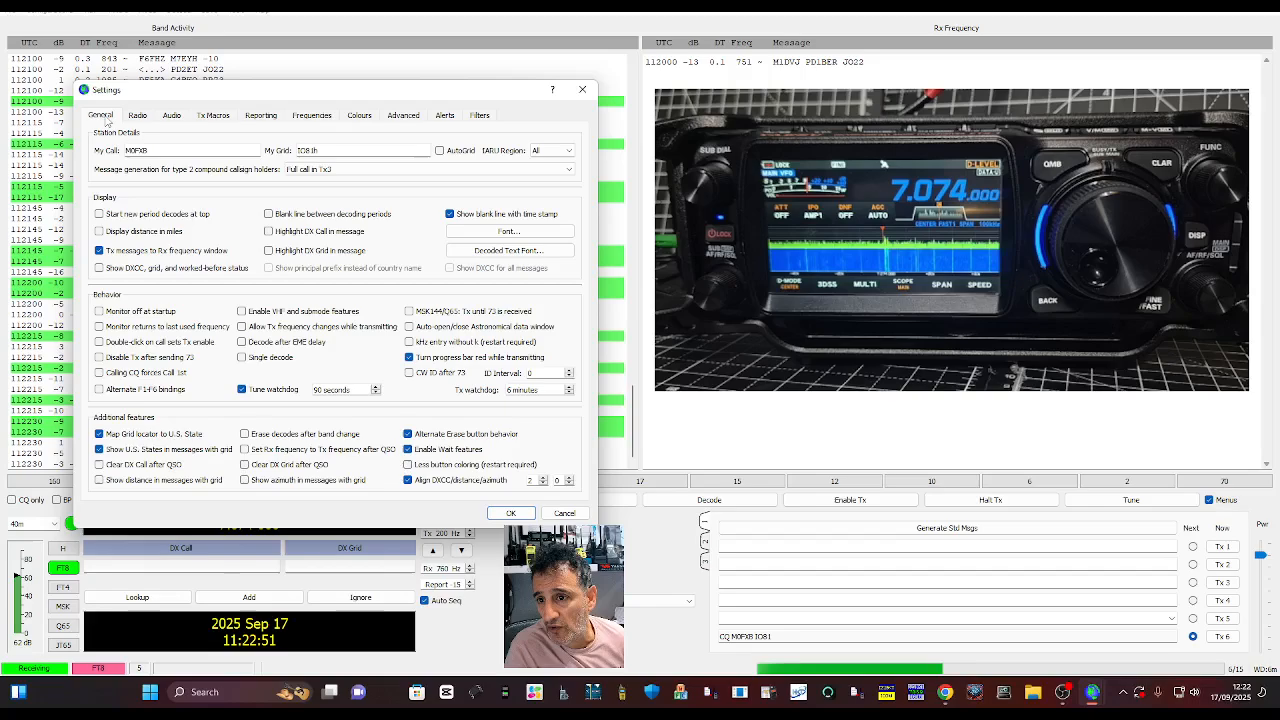
click(137, 115)
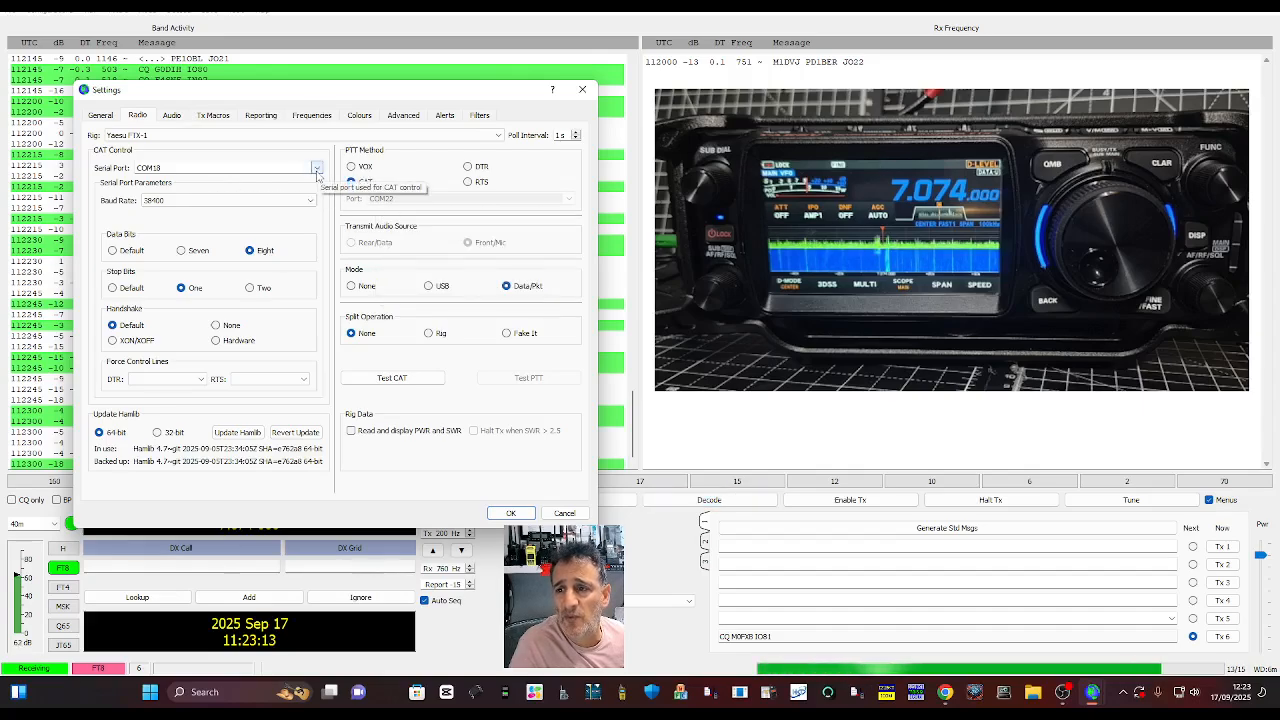
click(352, 181)
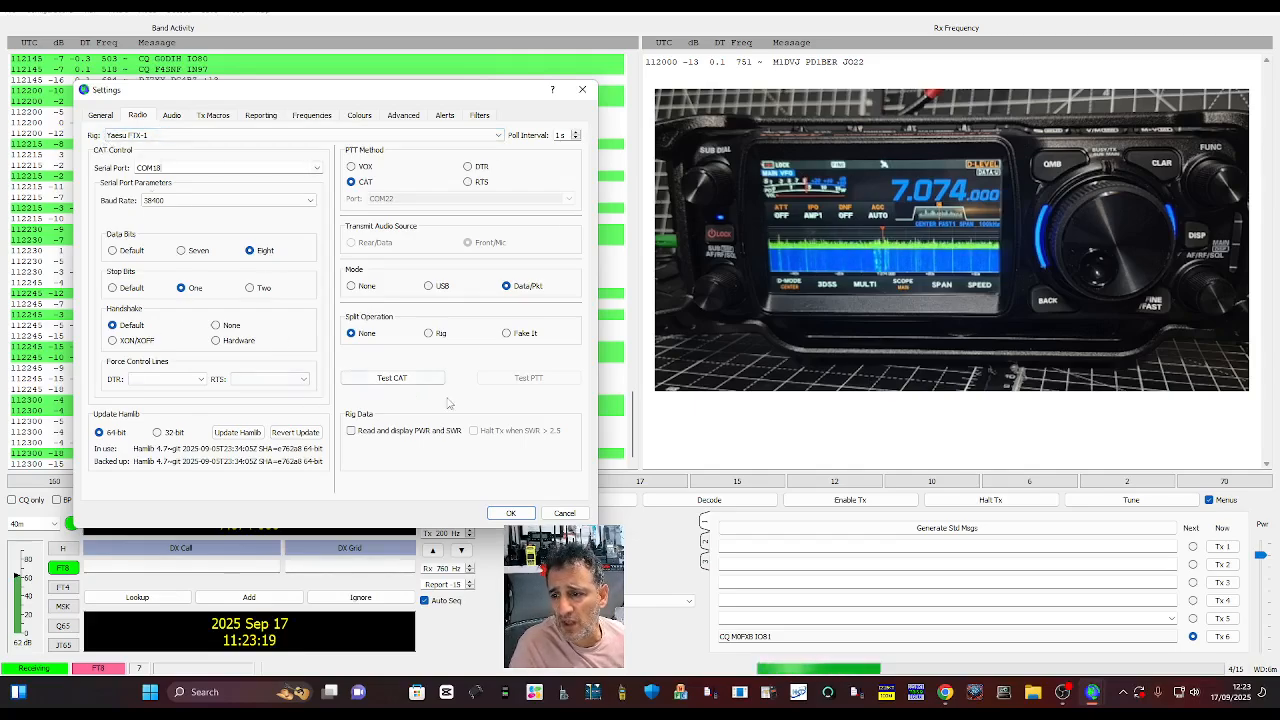
mouse_move(392, 377)
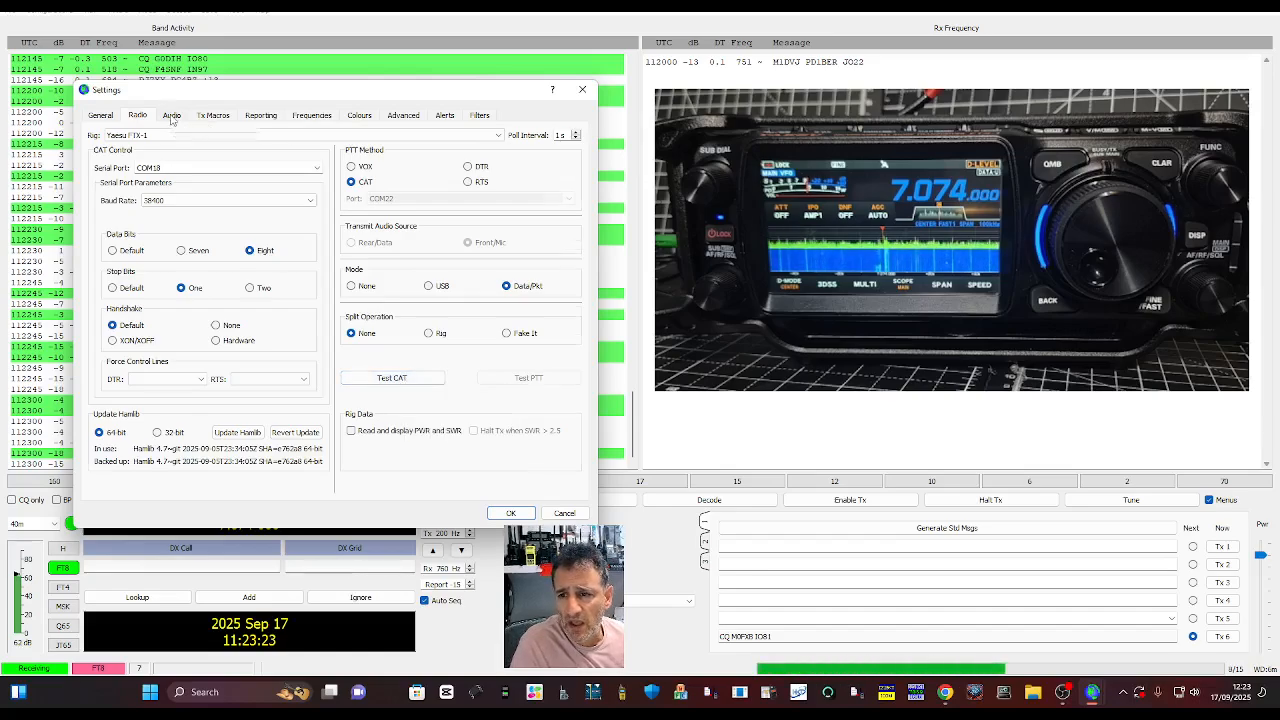
click(171, 115)
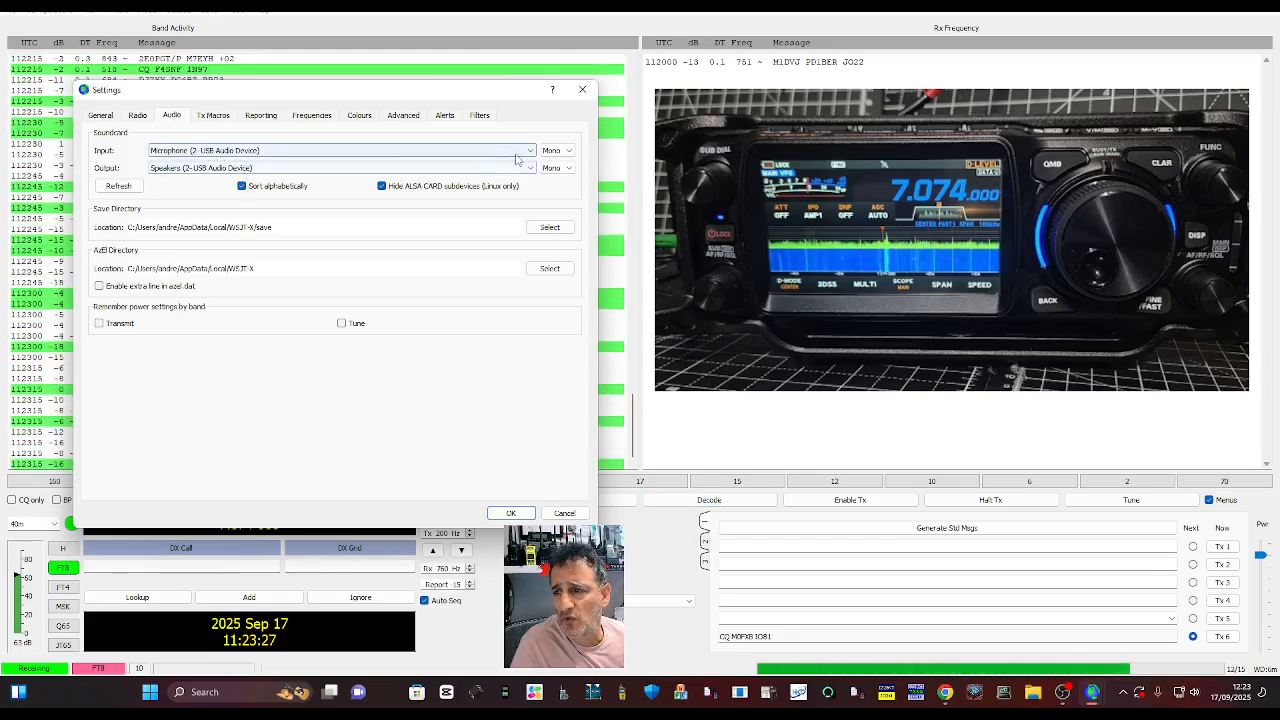
Step: Check both soundcard device lists, keeping USB Audio Device as input and output
click(531, 150)
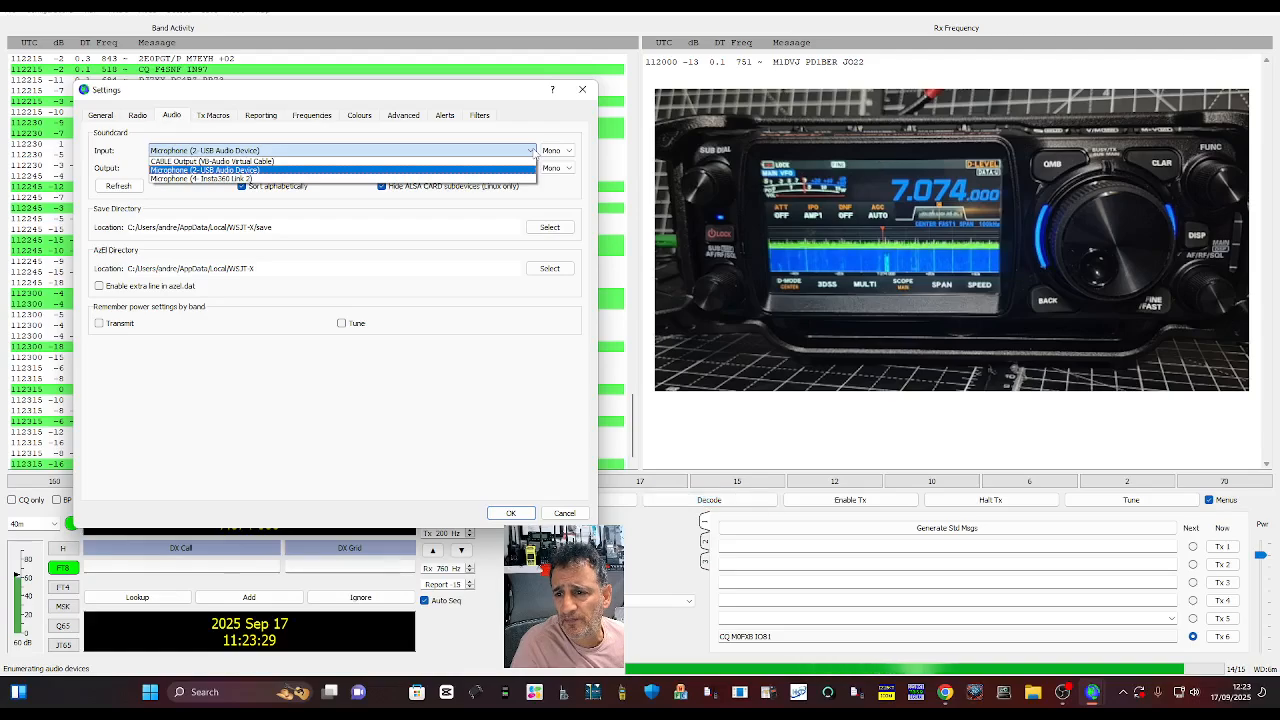
click(531, 167)
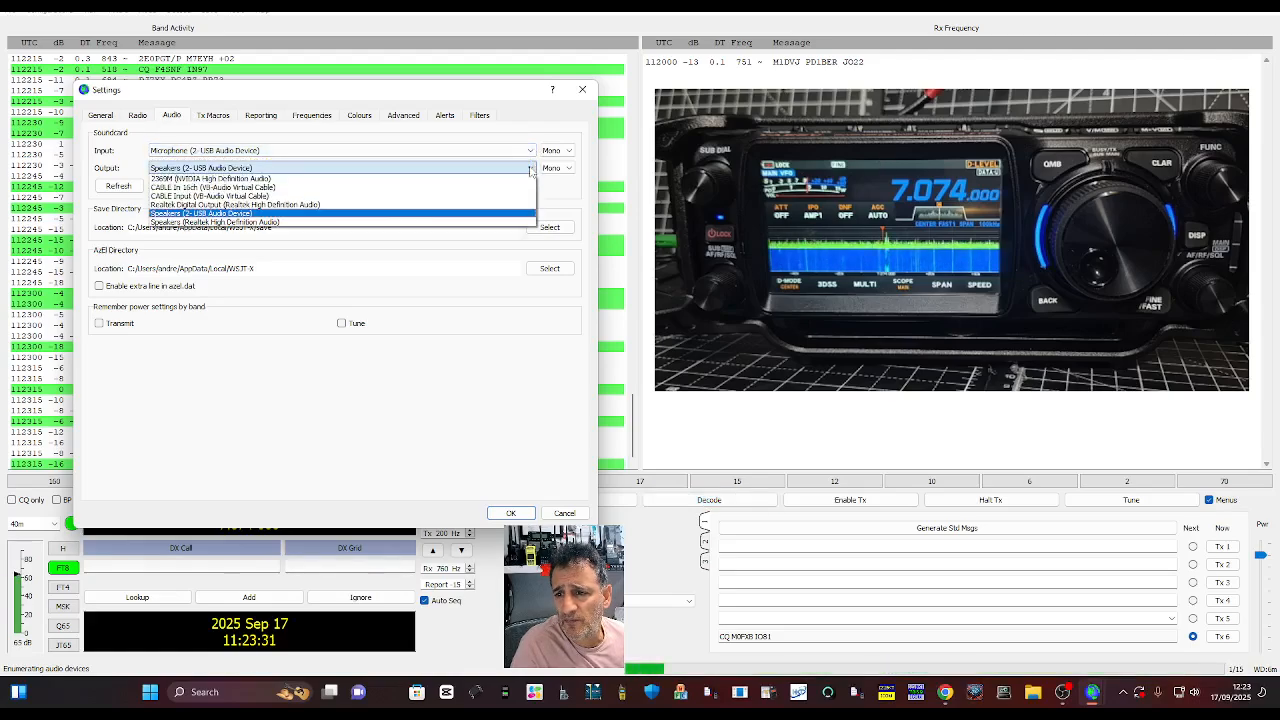
click(200, 167)
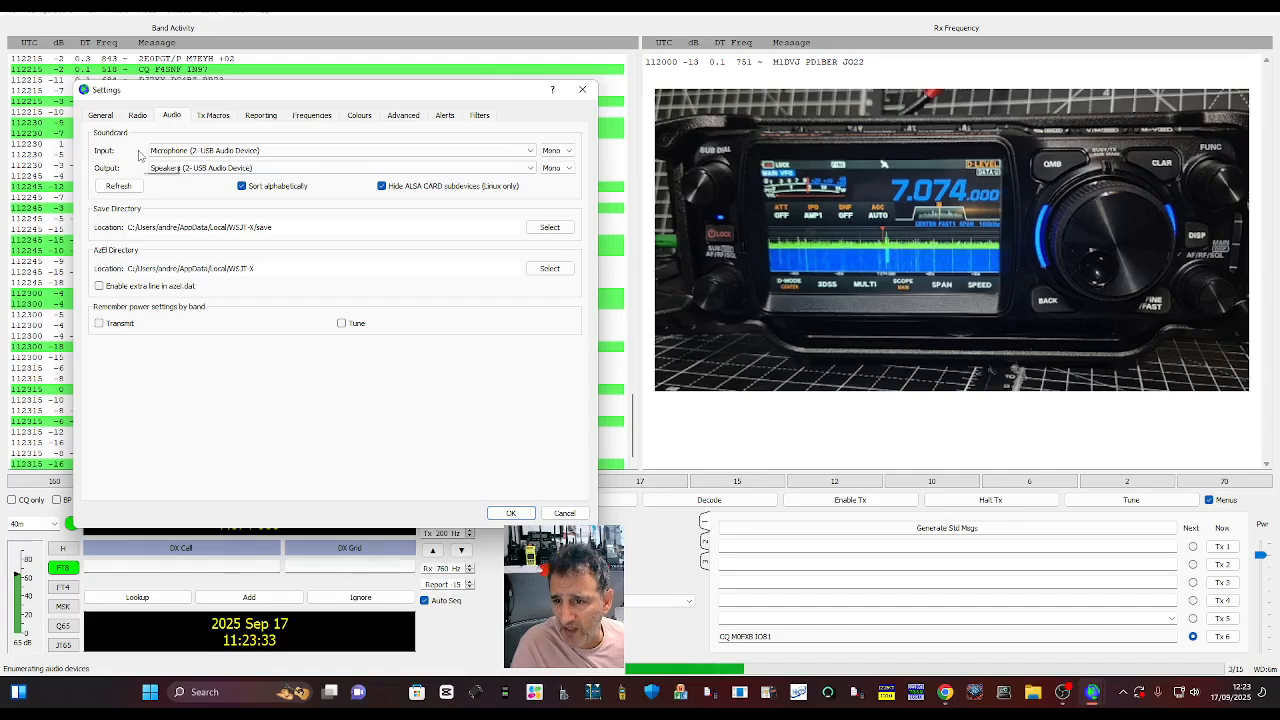
click(100, 115)
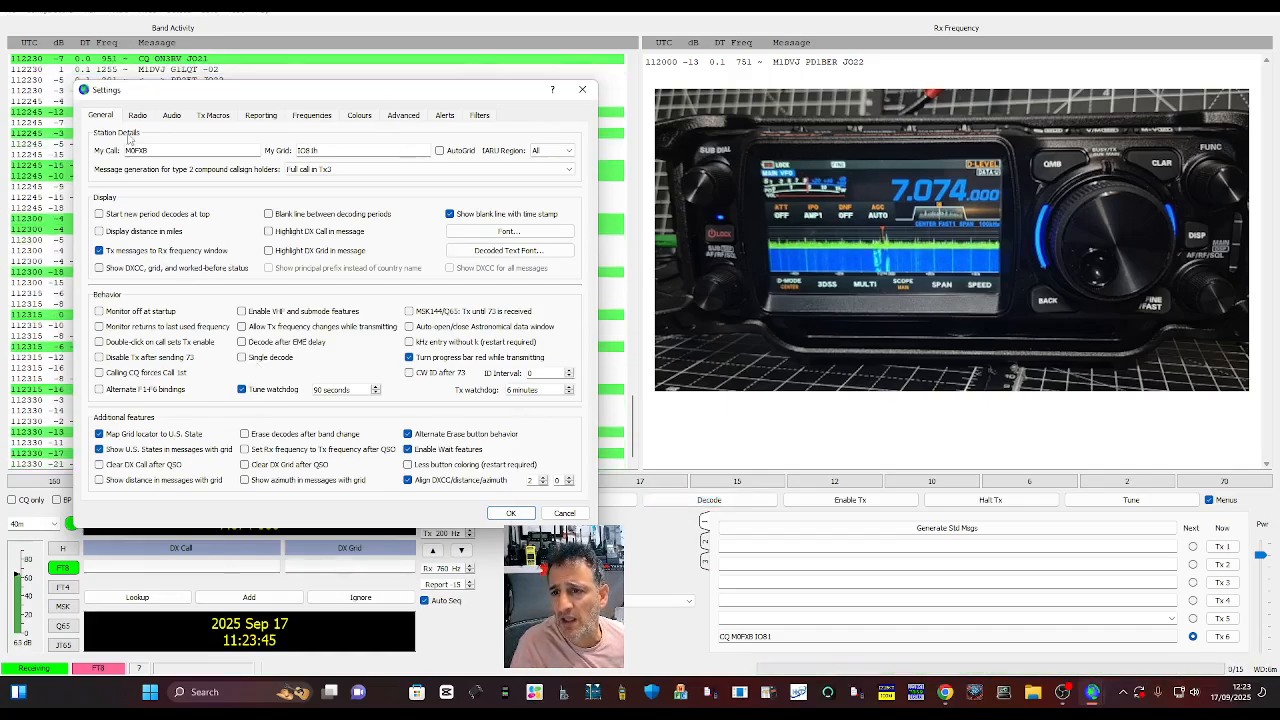
Step: Run Test CAT twice on the Radio tab for the FTX-1
click(171, 114)
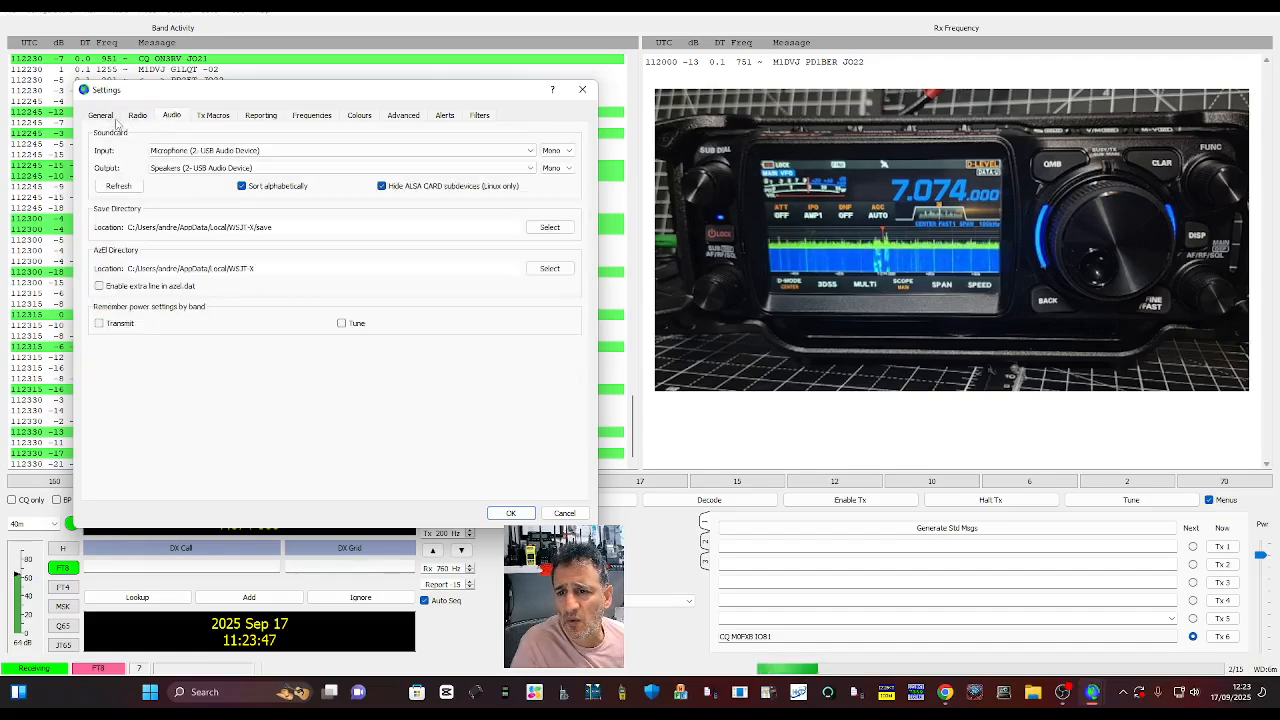
click(137, 114)
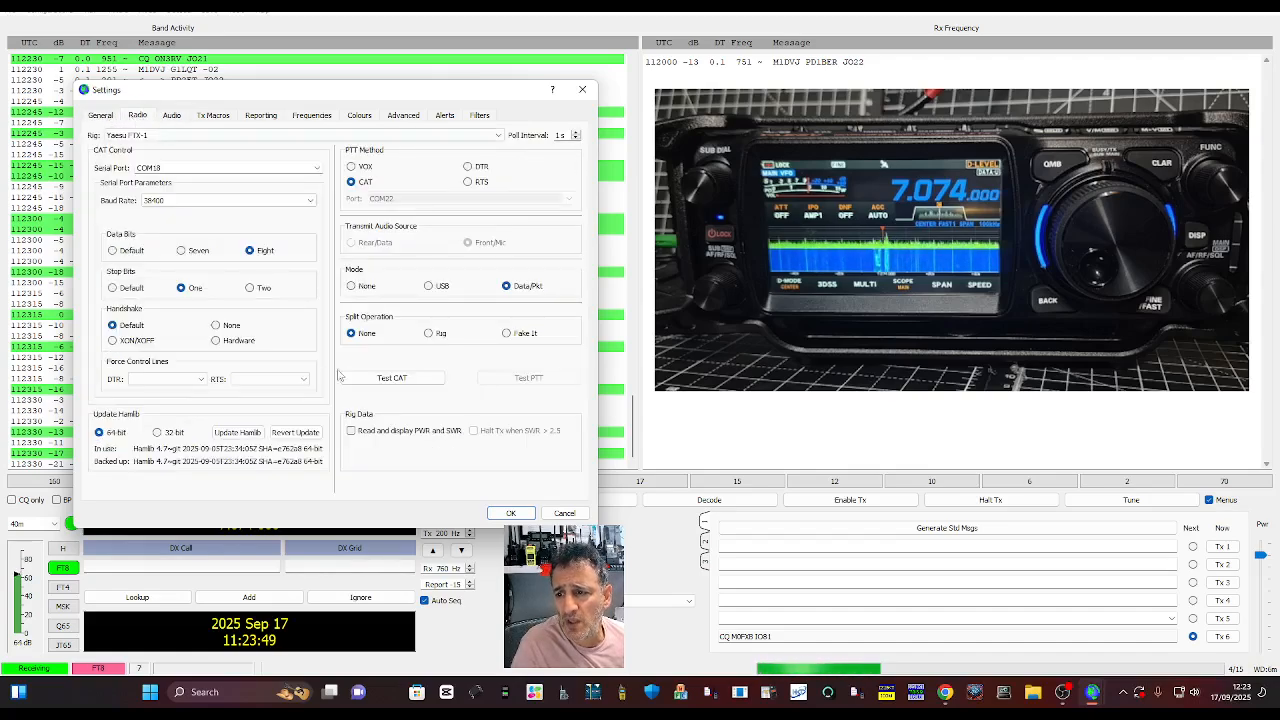
click(392, 377)
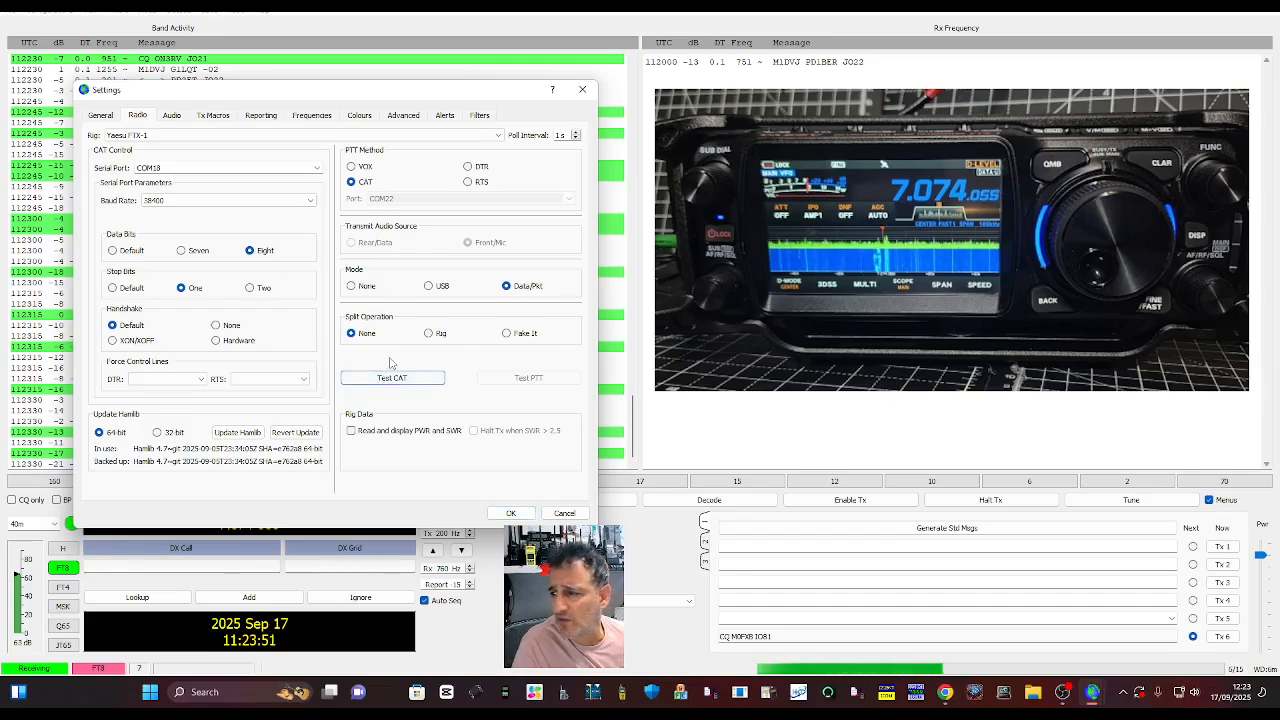
click(392, 377)
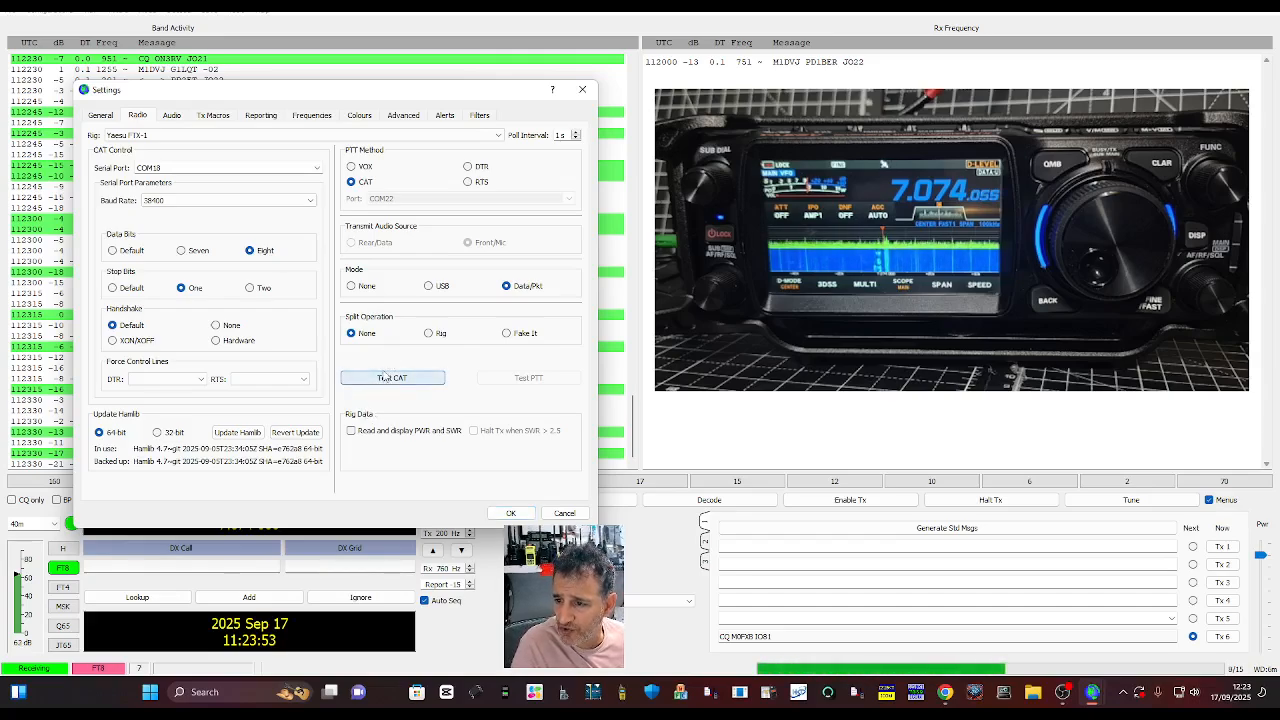
Step: Save the settings with OK, reopen Settings, and save them again
click(510, 513)
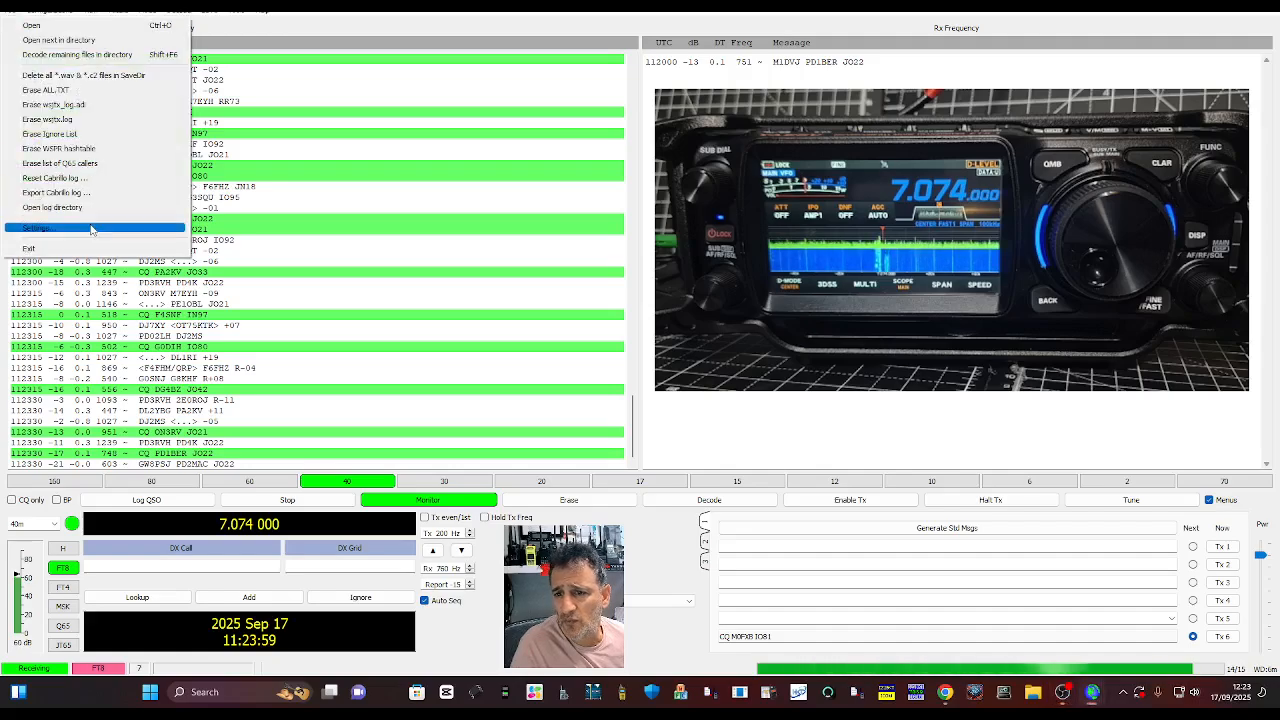
click(37, 228)
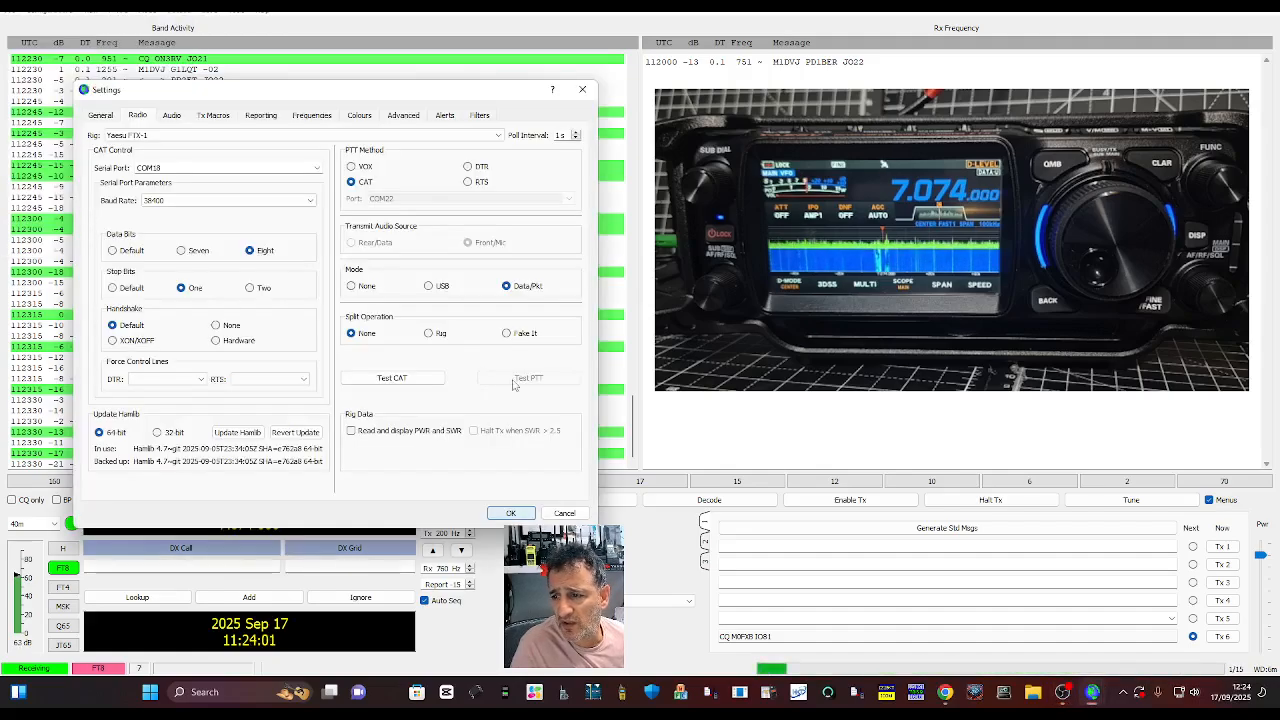
click(510, 513)
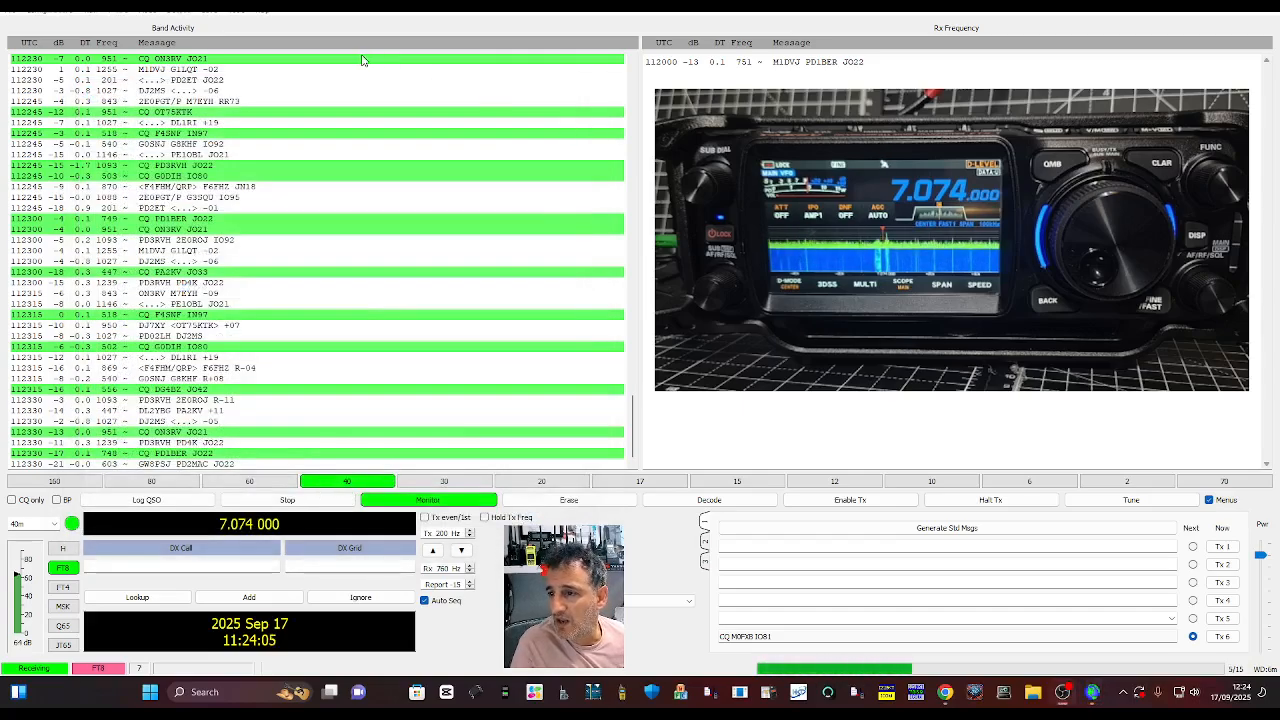
Step: Start a Tune transmission and then stop it
click(1131, 499)
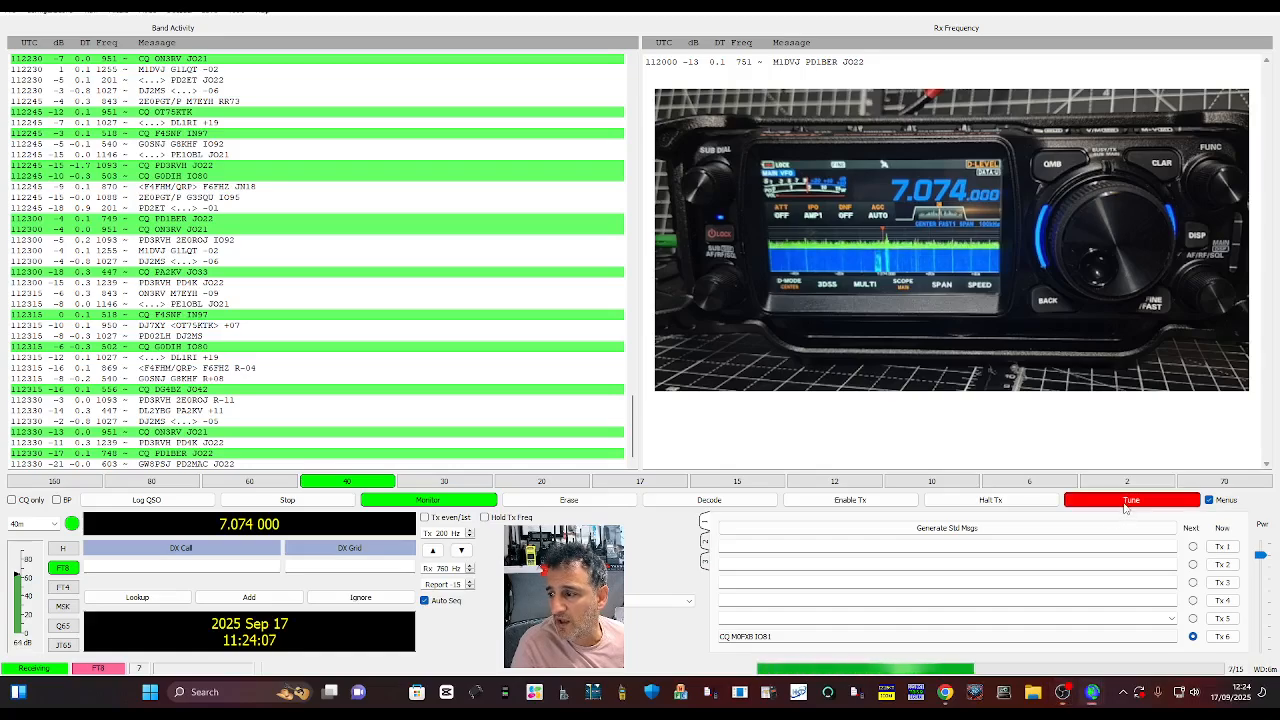
click(1130, 500)
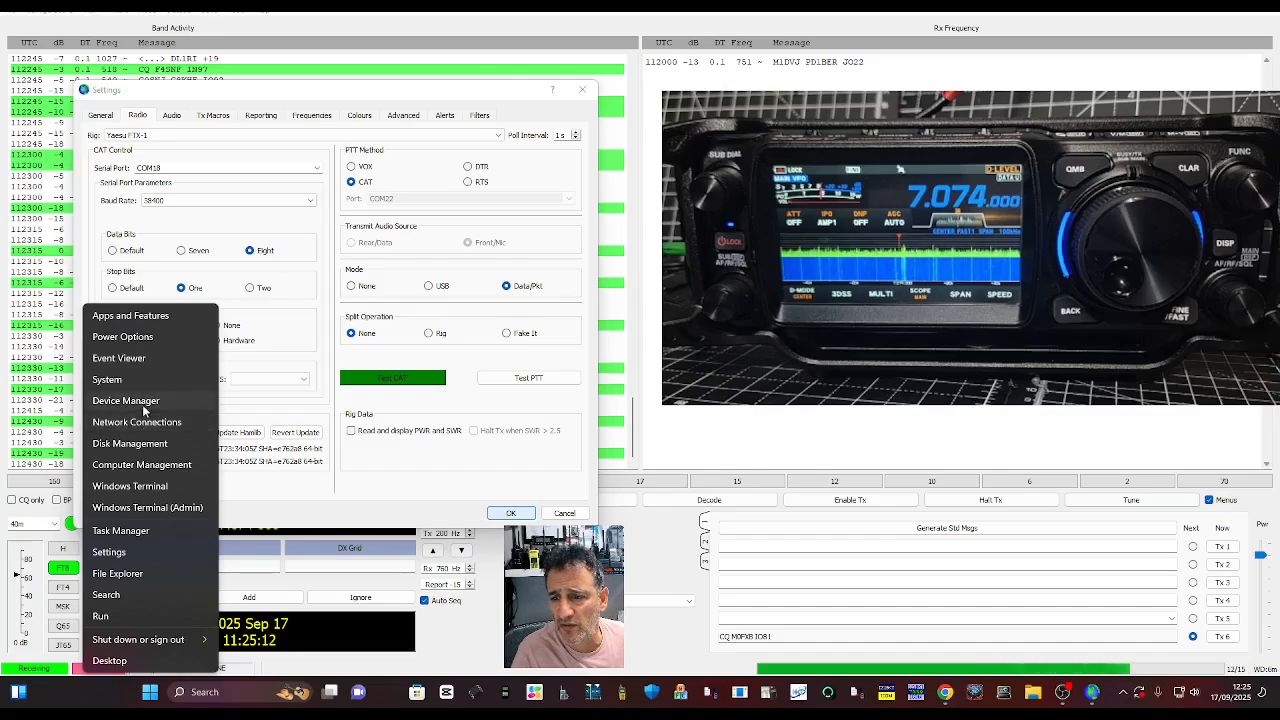
Step: Inspect the Silicon Labs Enhanced COM Port (COM18) properties in Device Manager, then close them
click(125, 400)
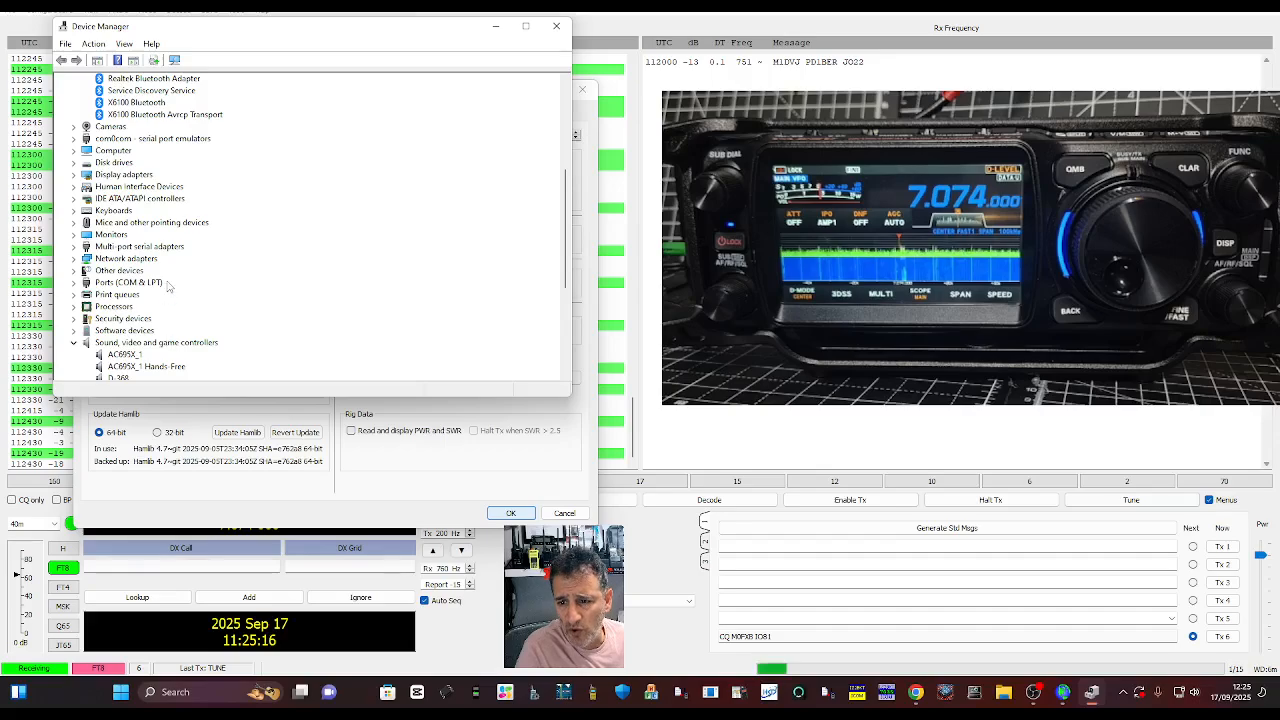
click(74, 211)
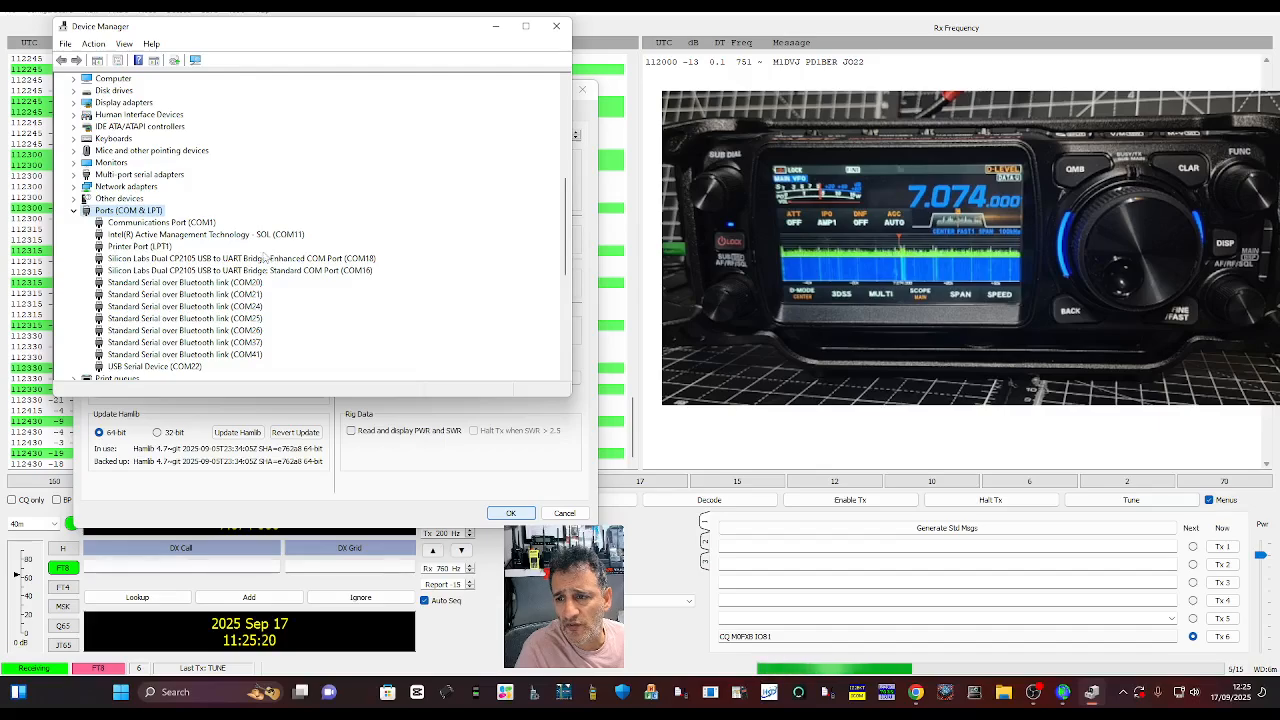
right_click(242, 258)
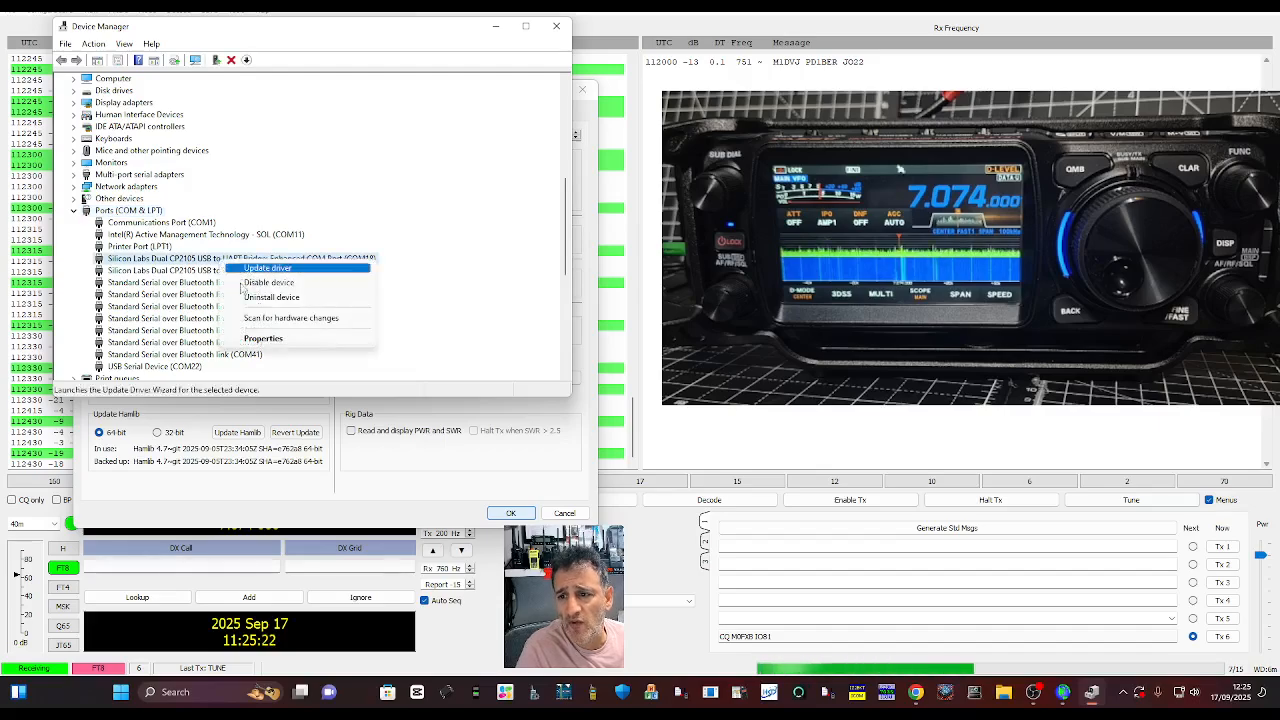
click(263, 338)
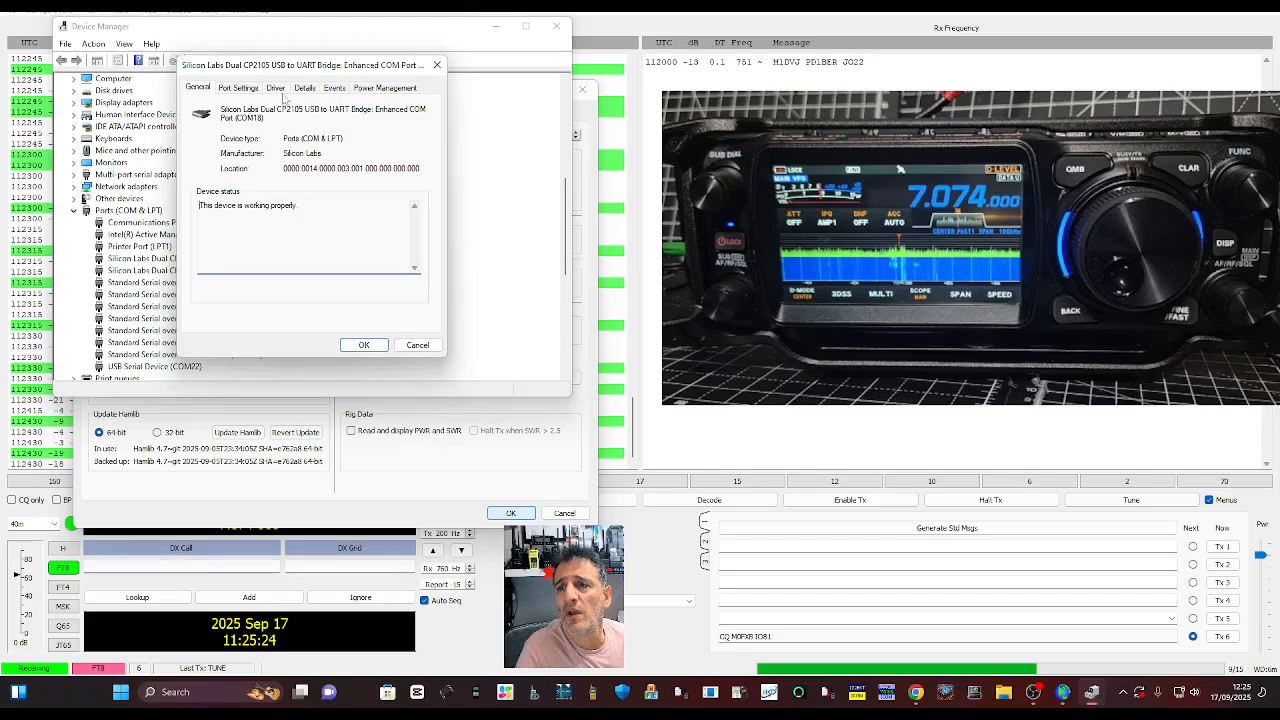
click(238, 87)
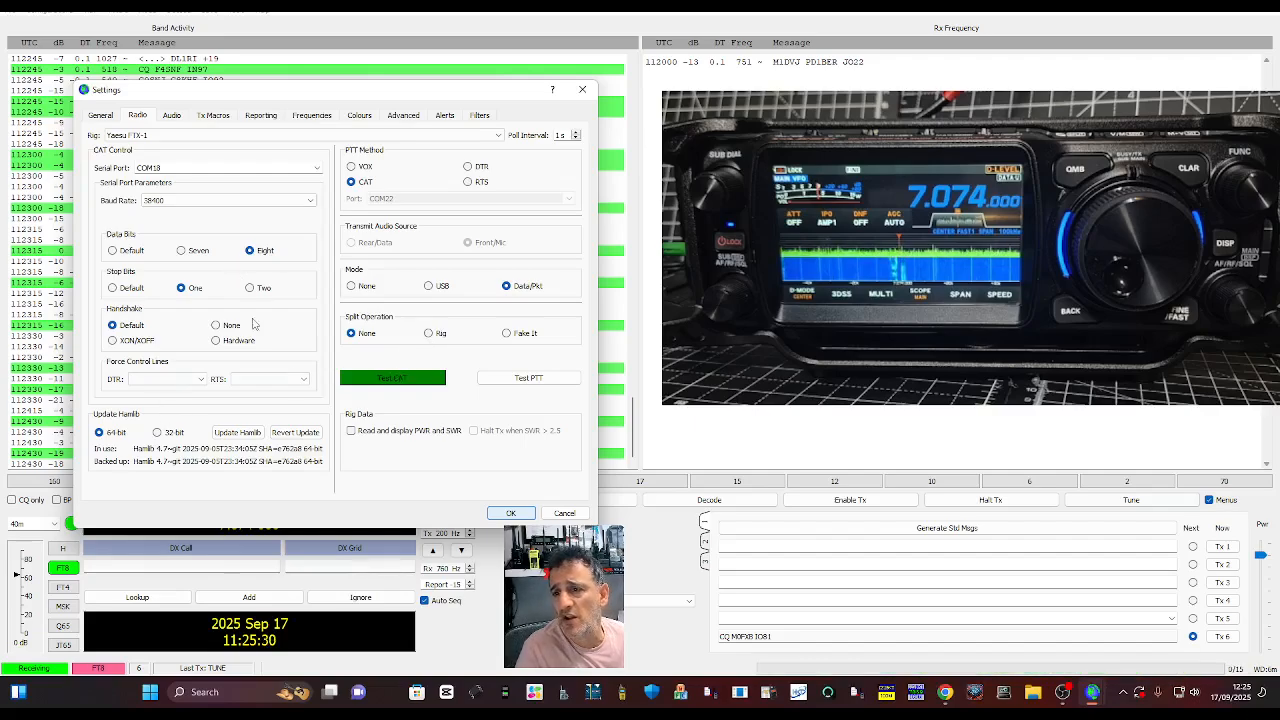
Step: Run Test CAT repeatedly, then set the rig Mode to USB
click(391, 377)
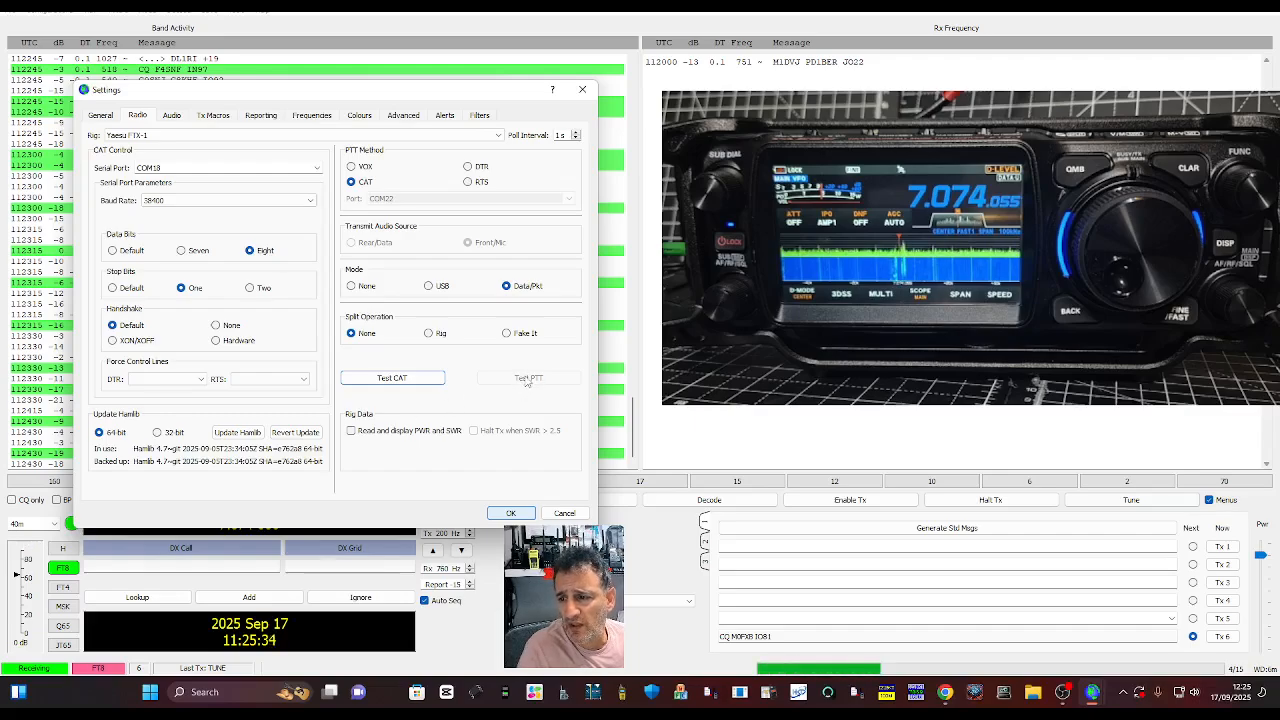
click(392, 378)
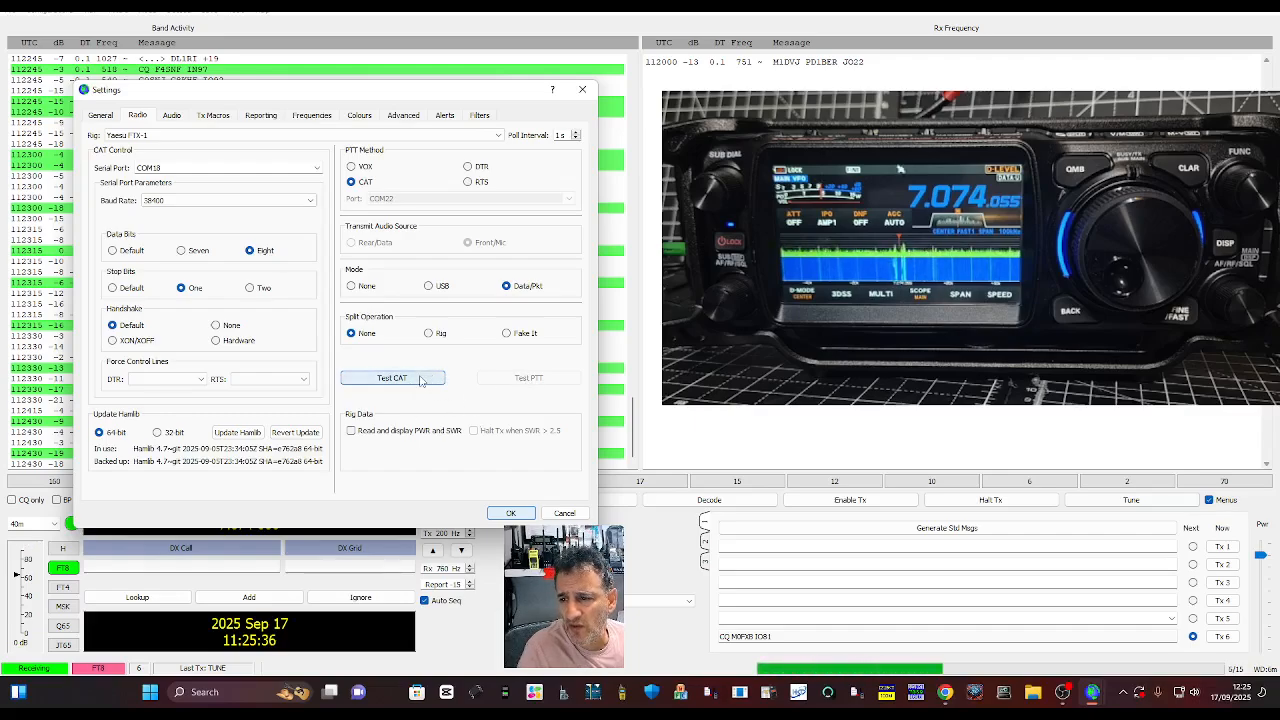
click(392, 377)
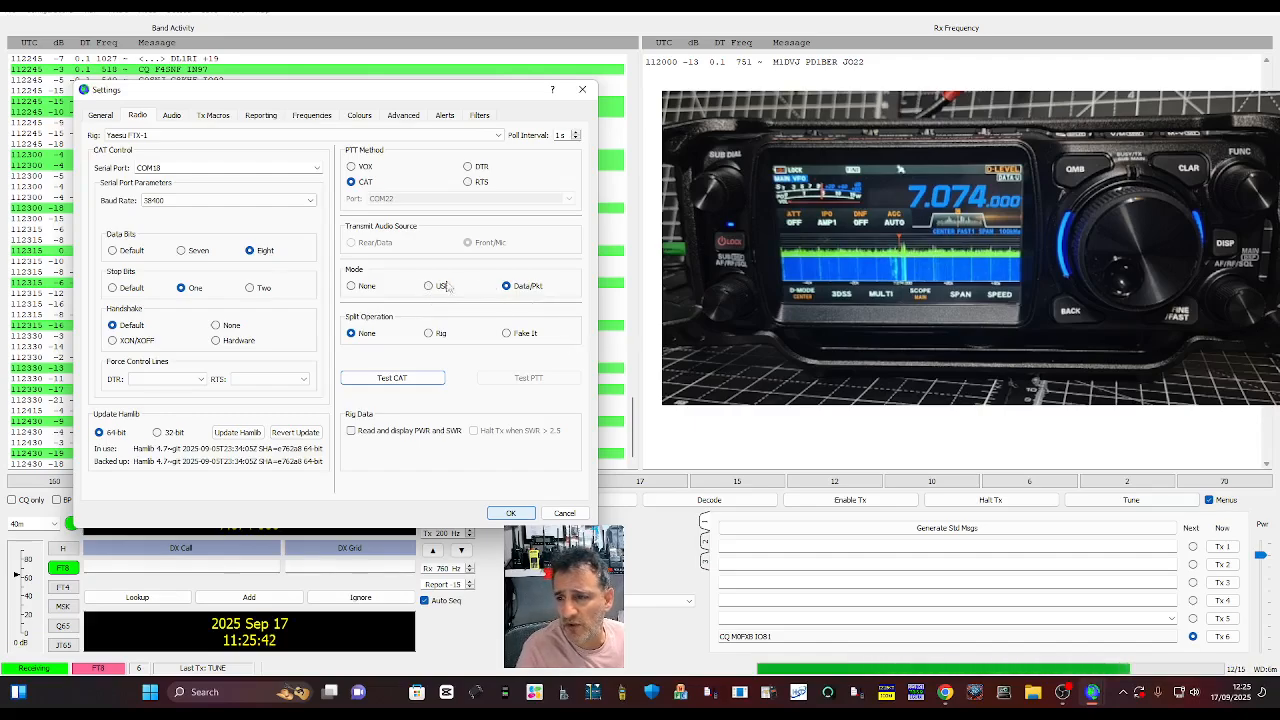
click(428, 285)
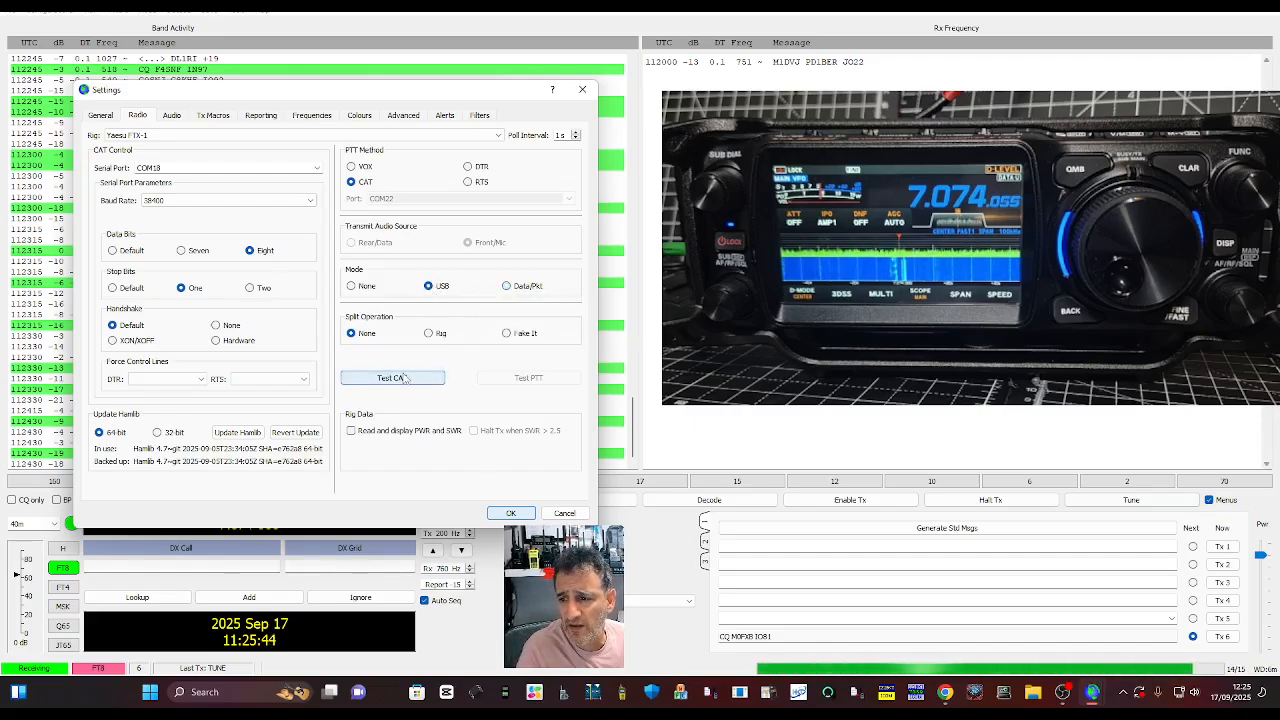
Step: Test CAT in USB mode, dismiss the rig control error, and restore Mode to Data/Pkt
click(392, 377)
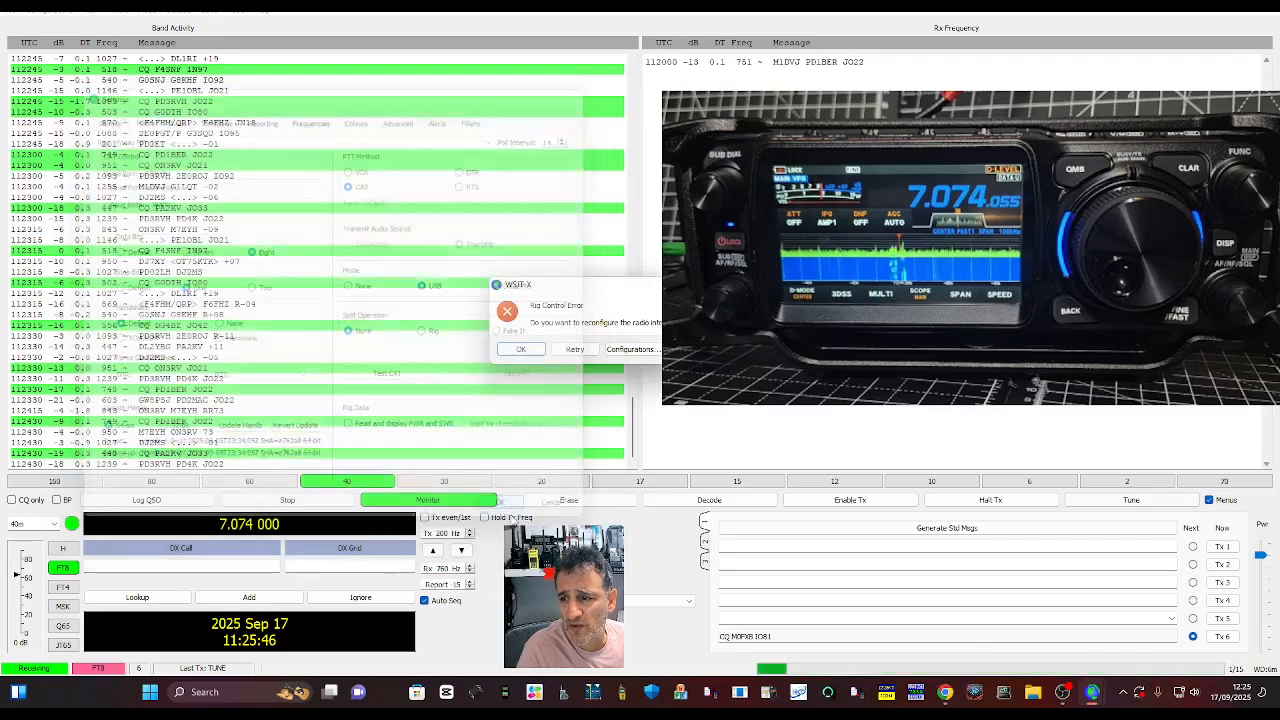
click(520, 349)
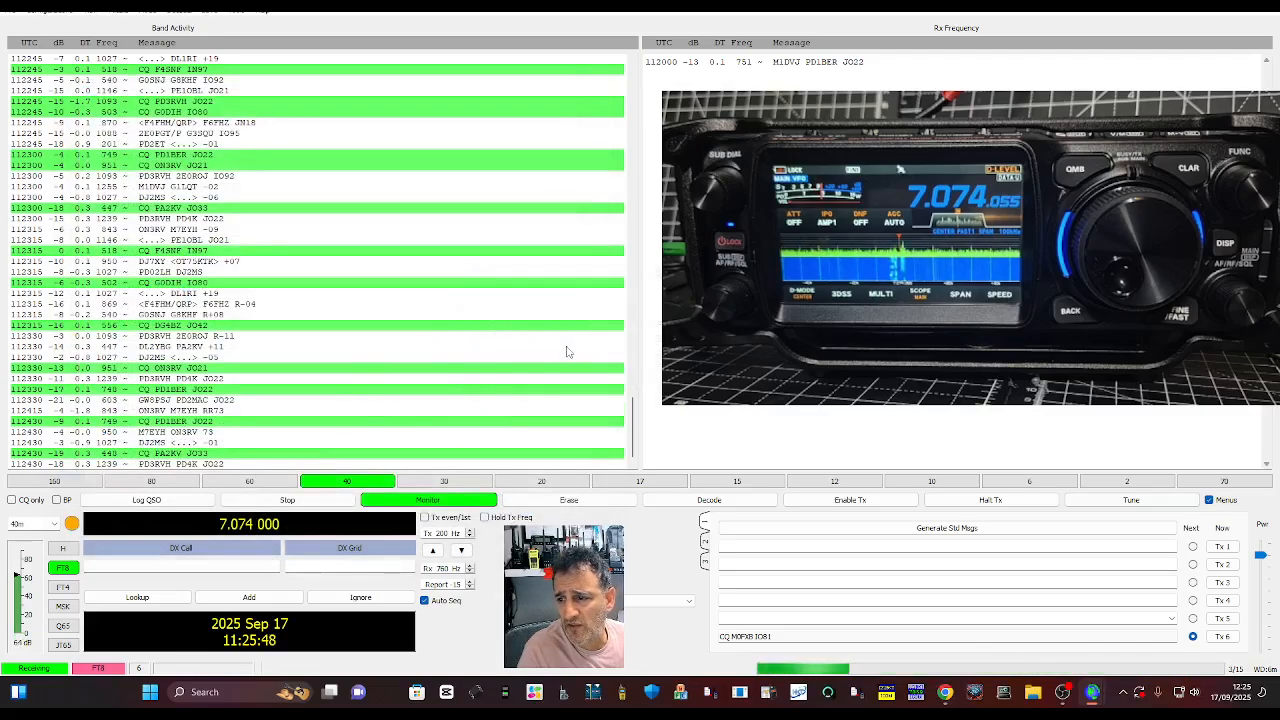
click(35, 11)
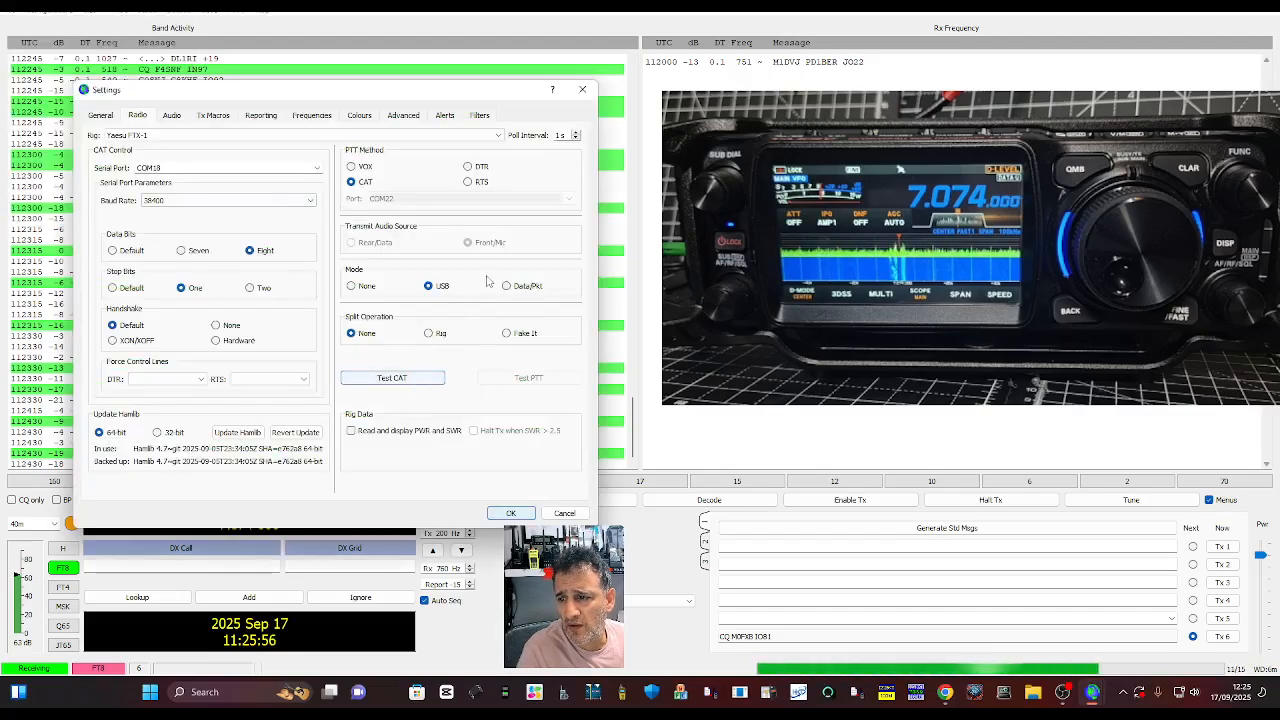
click(506, 285)
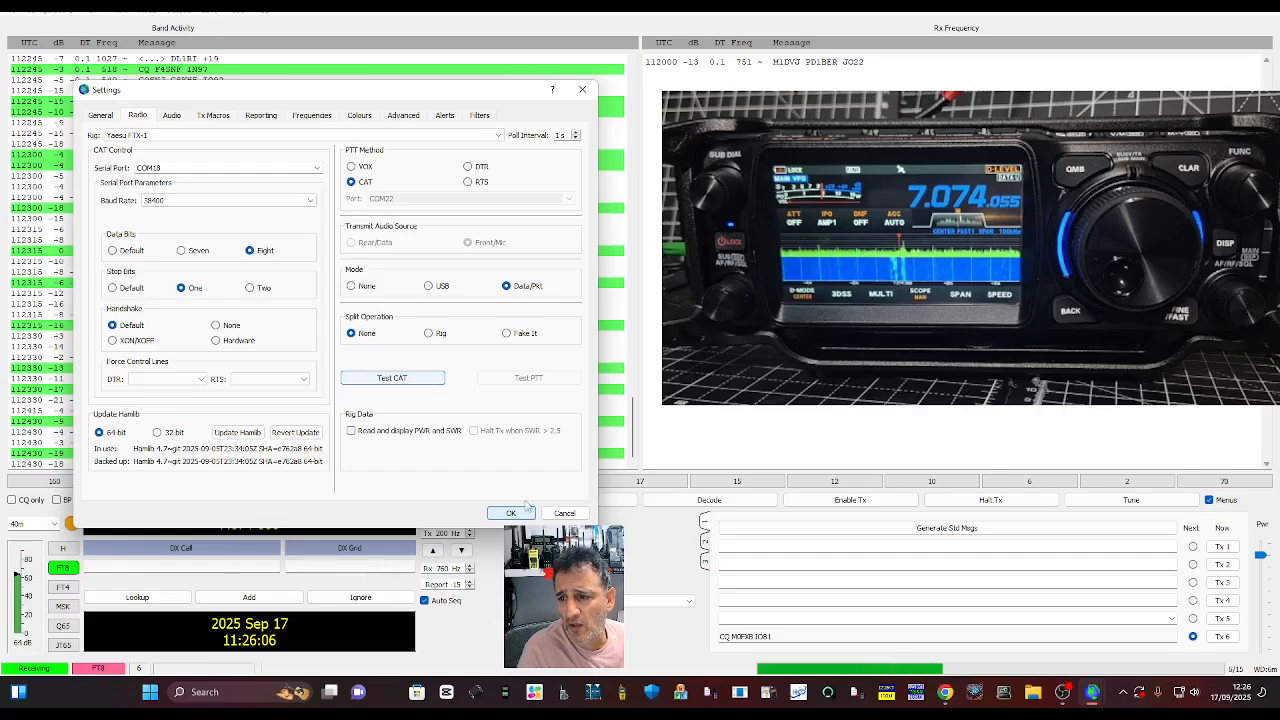
Step: Apply the radio settings, select the 40m band, and open the File menu
click(511, 513)
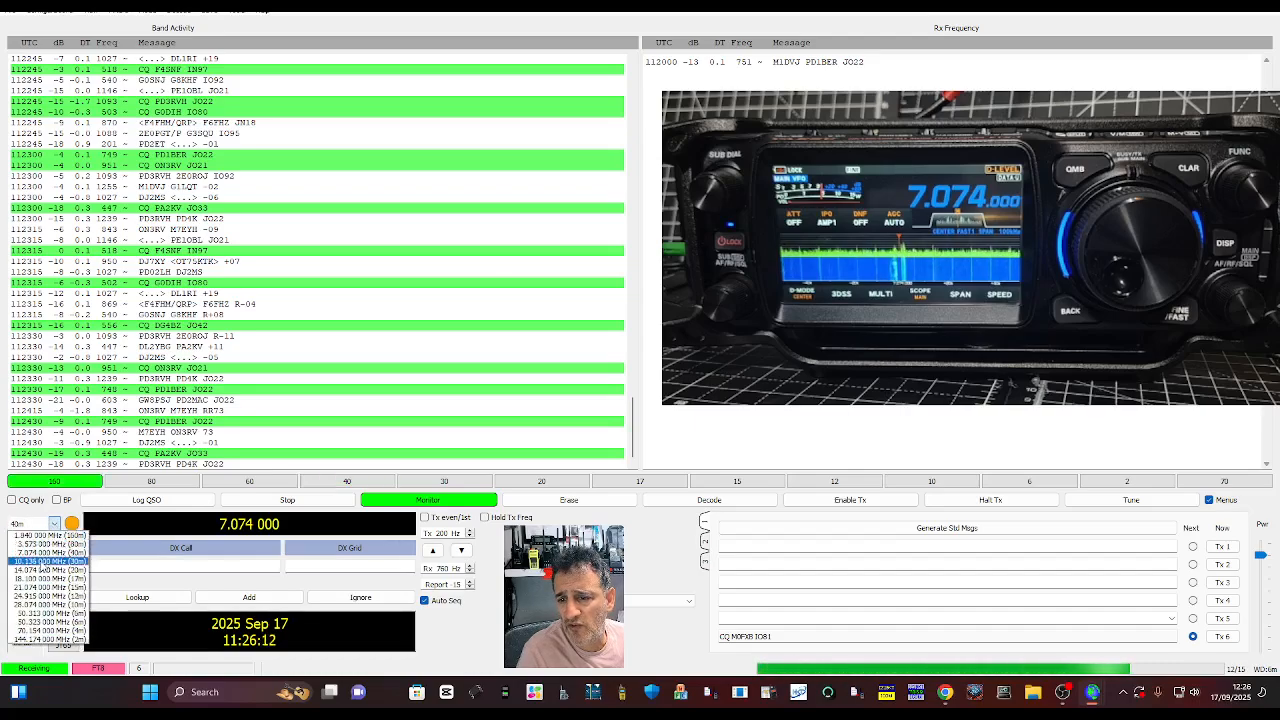
click(50, 570)
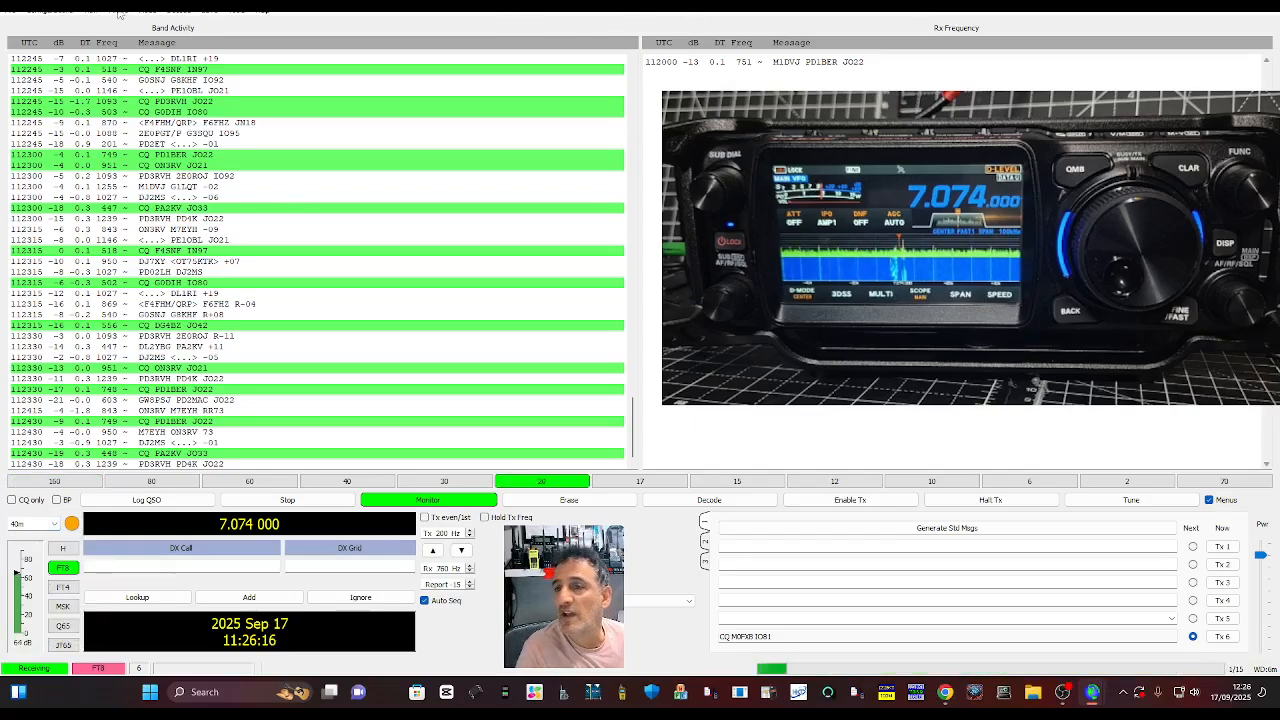
click(50, 11)
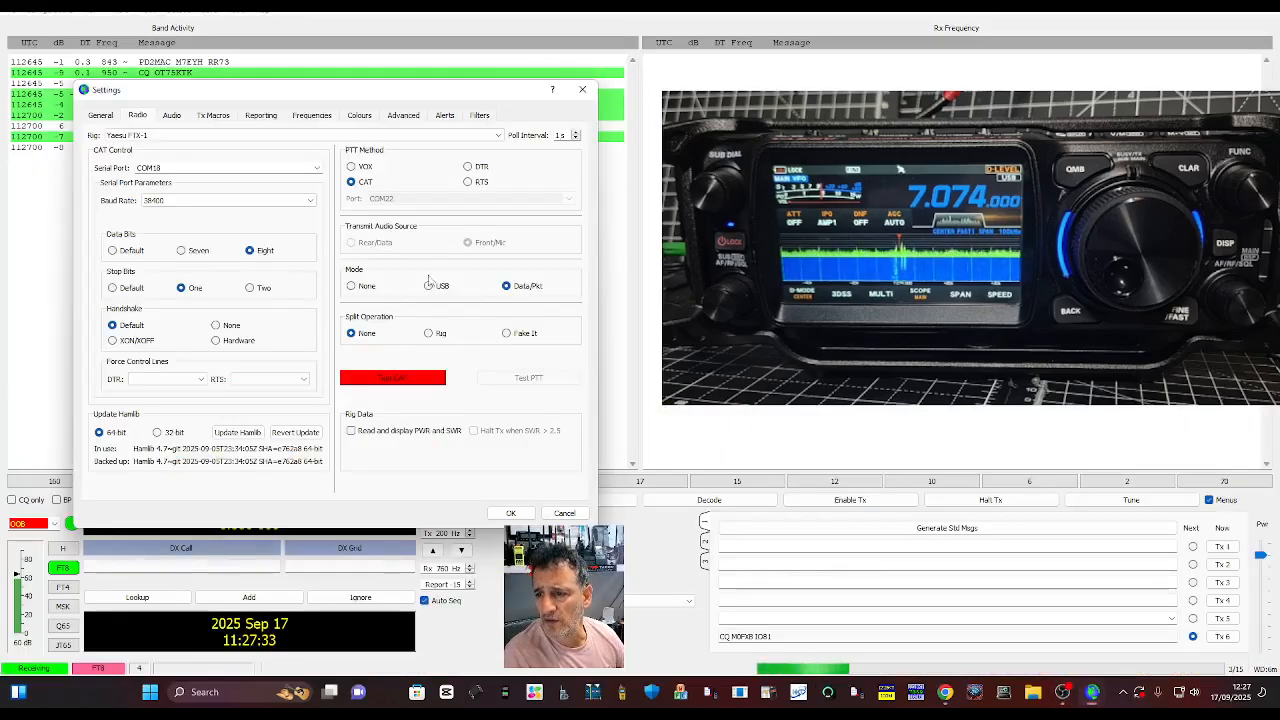
Step: Pass Test CAT, key and unkey the radio with Test PTT, then save with OK
click(392, 377)
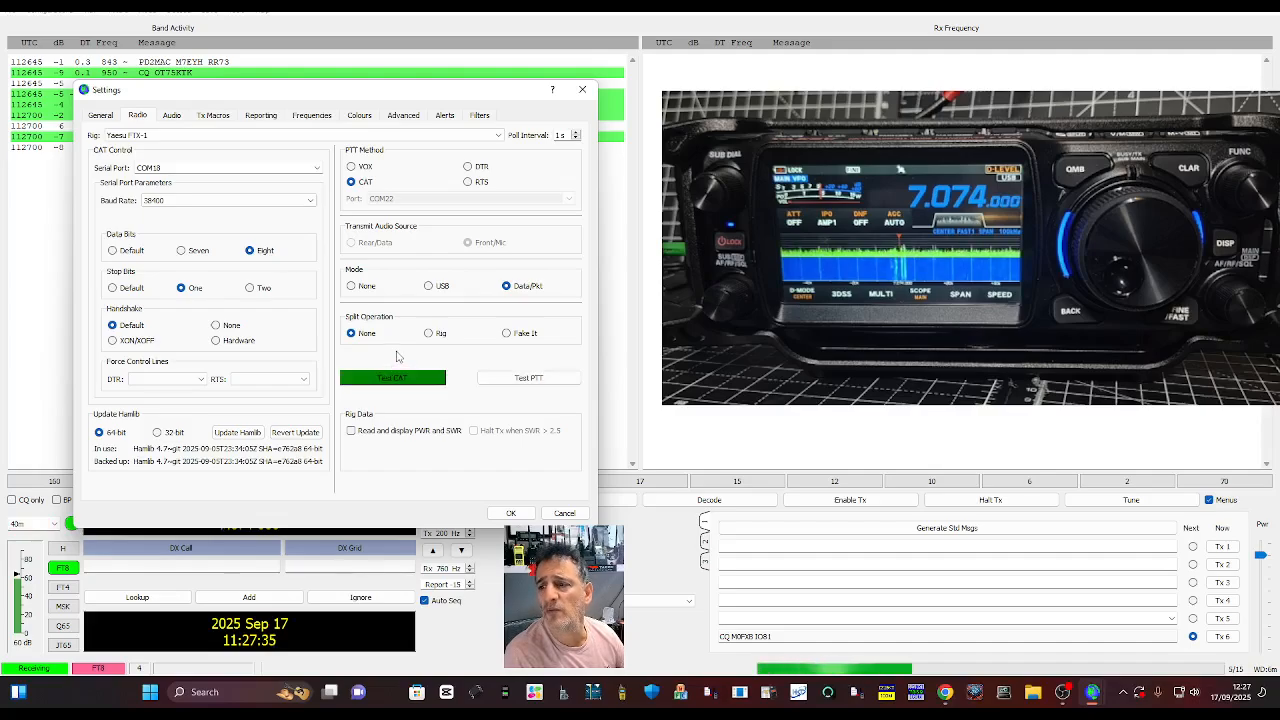
click(528, 377)
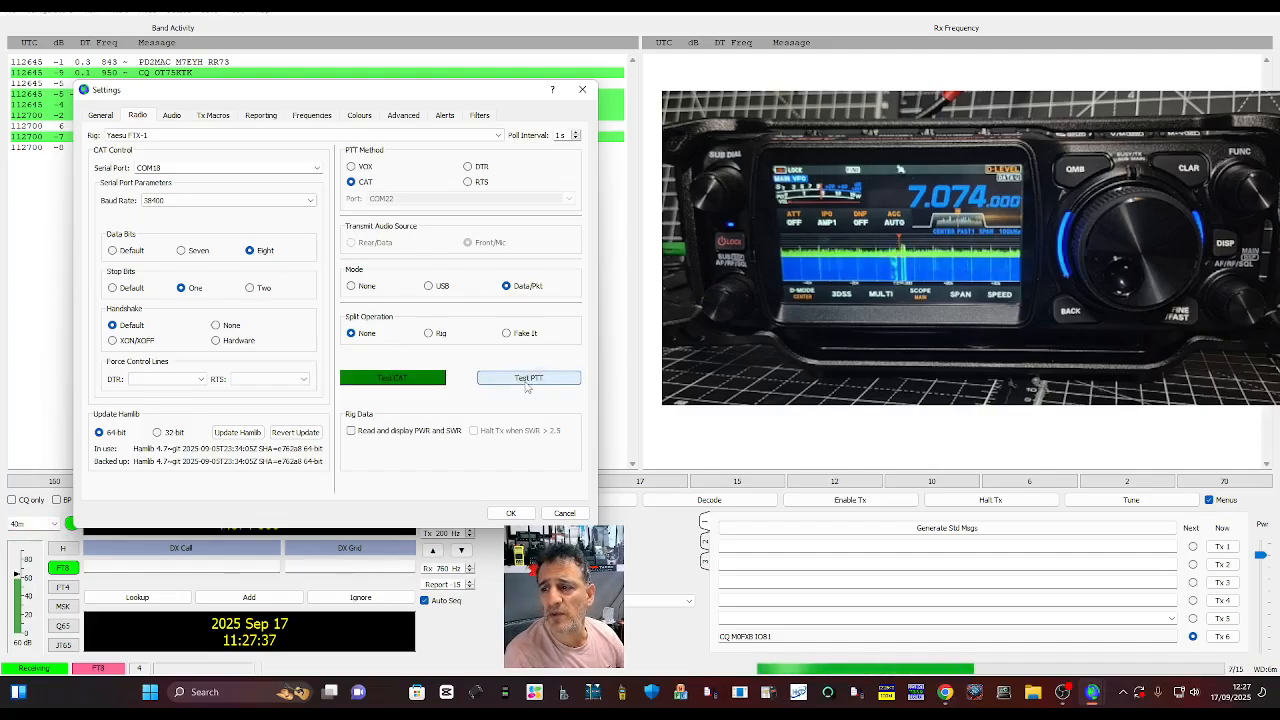
click(528, 378)
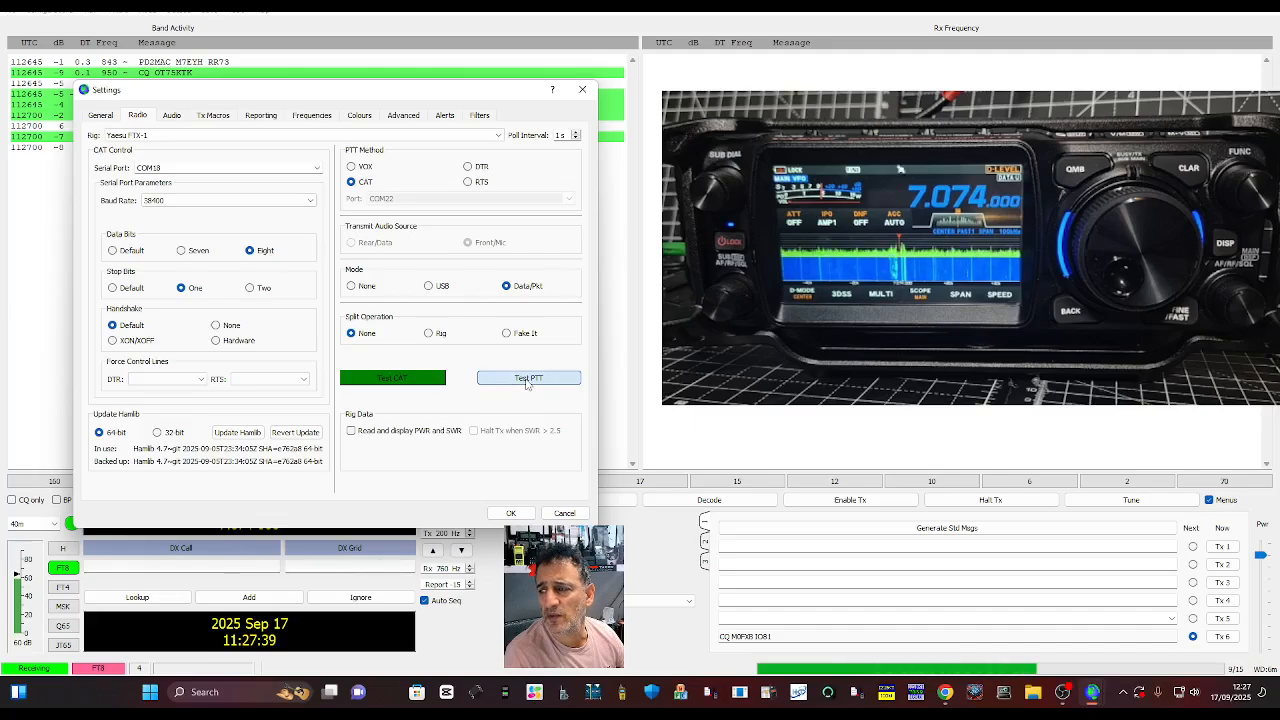
click(528, 377)
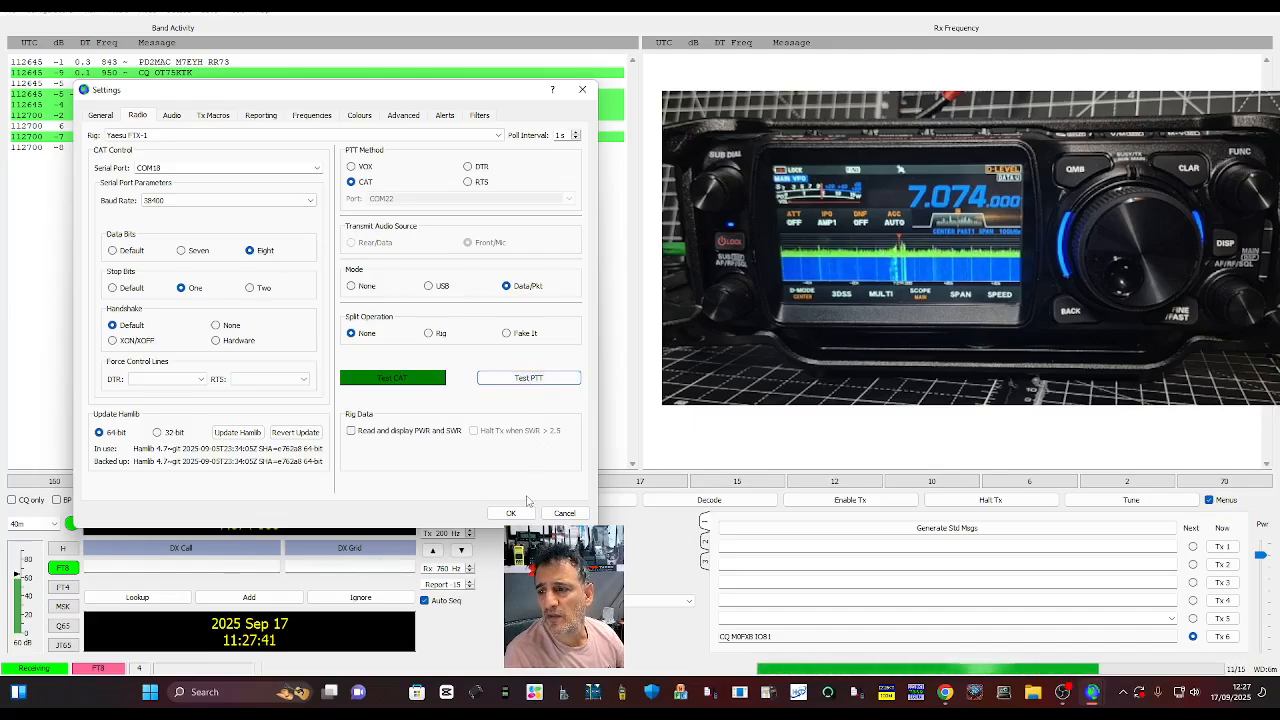
click(528, 377)
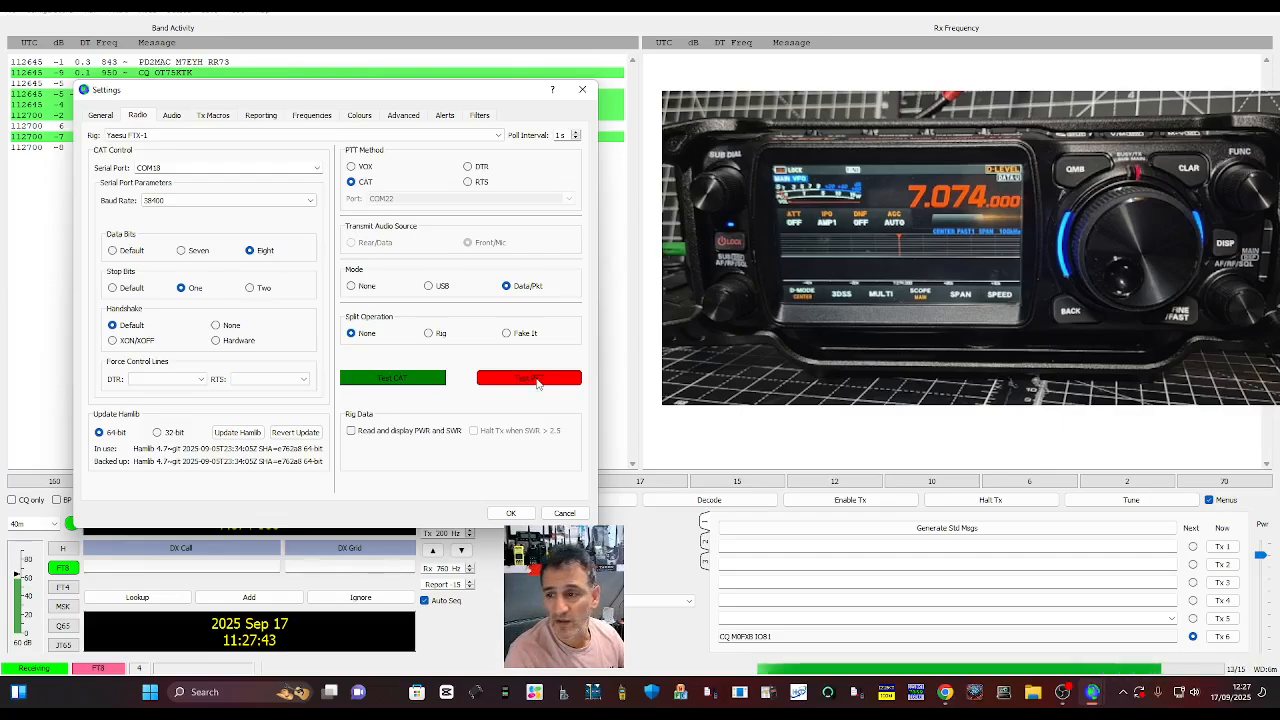
click(529, 377)
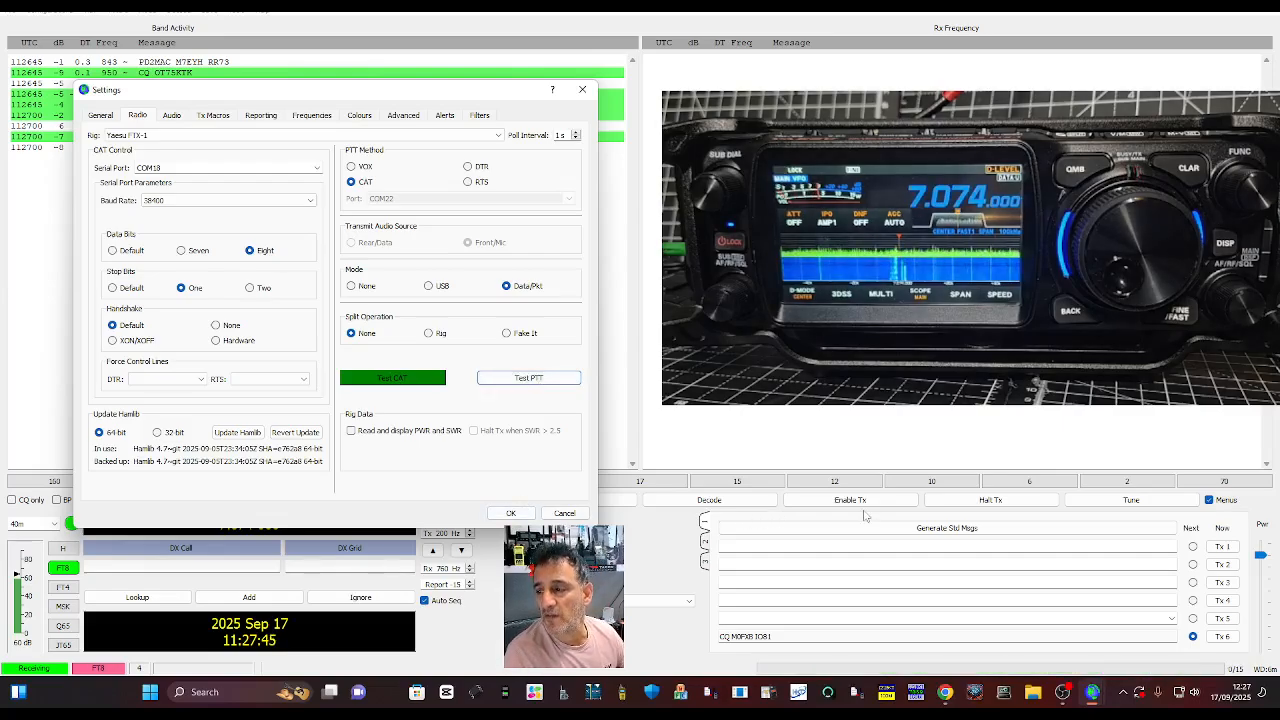
click(510, 513)
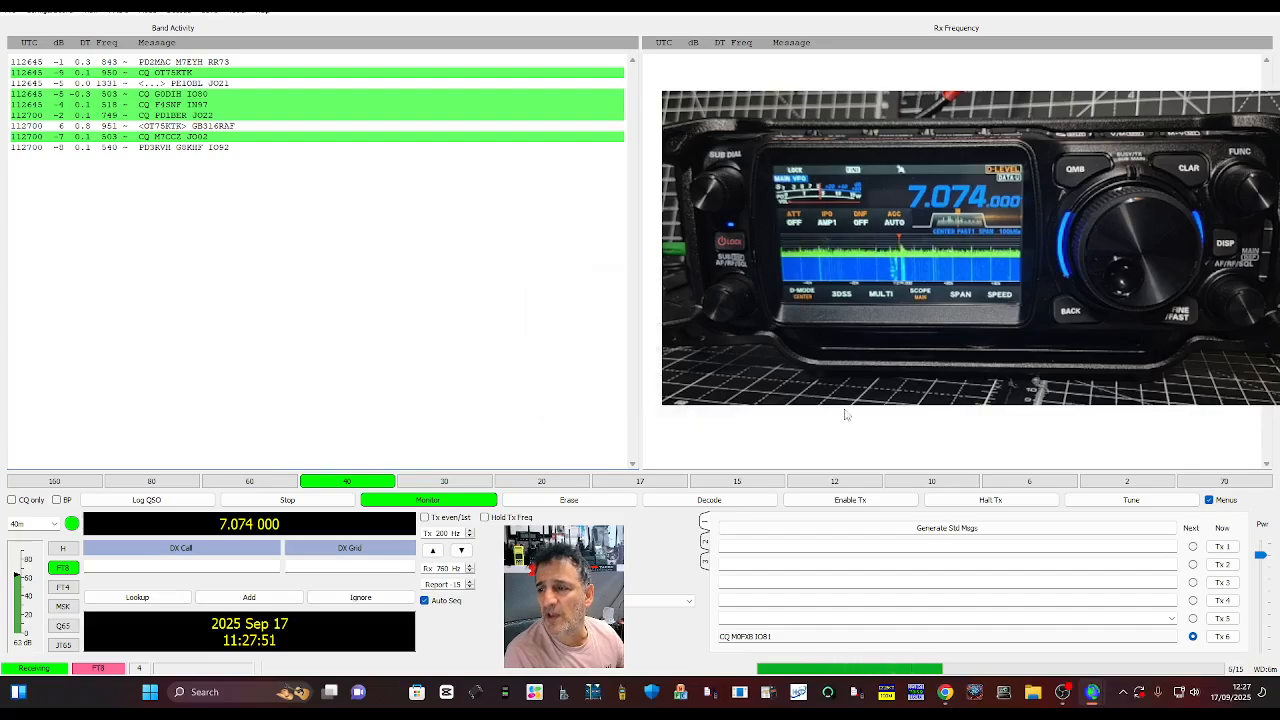
Step: Enable Tx to send CQ on 40m FT8, retry after the rig control error, and reopen Settings
click(850, 499)
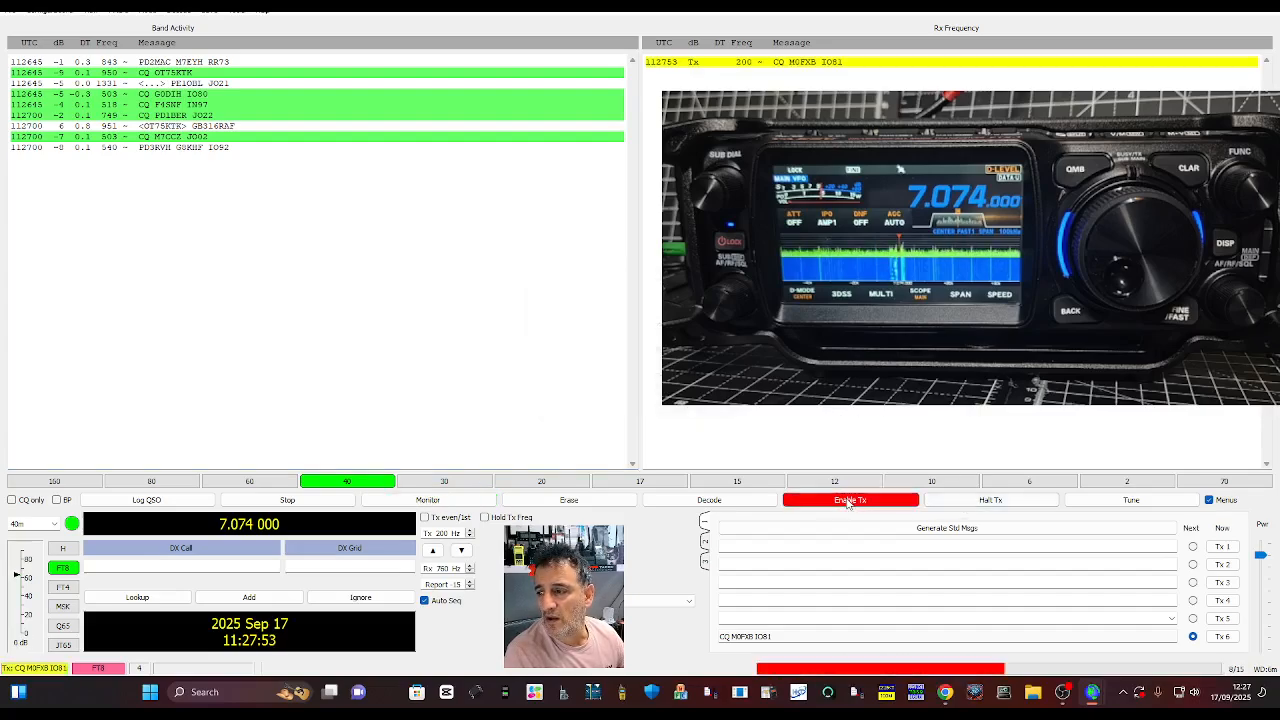
click(847, 499)
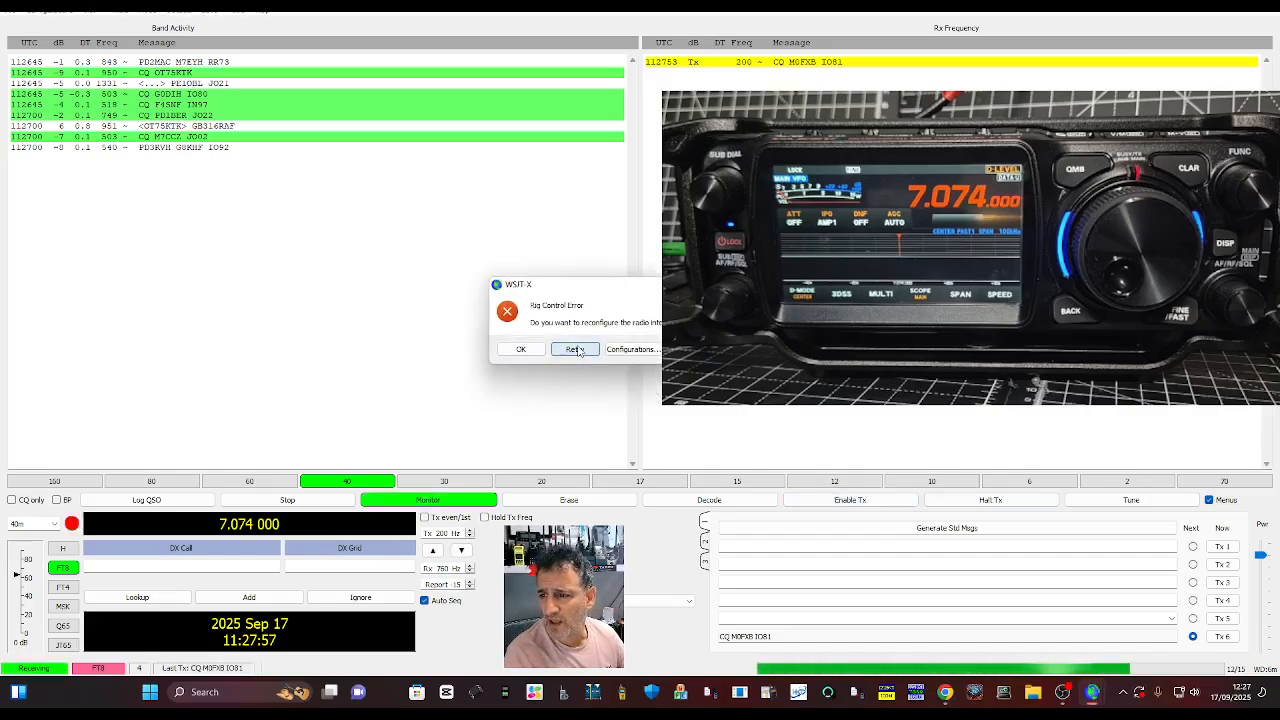
click(574, 349)
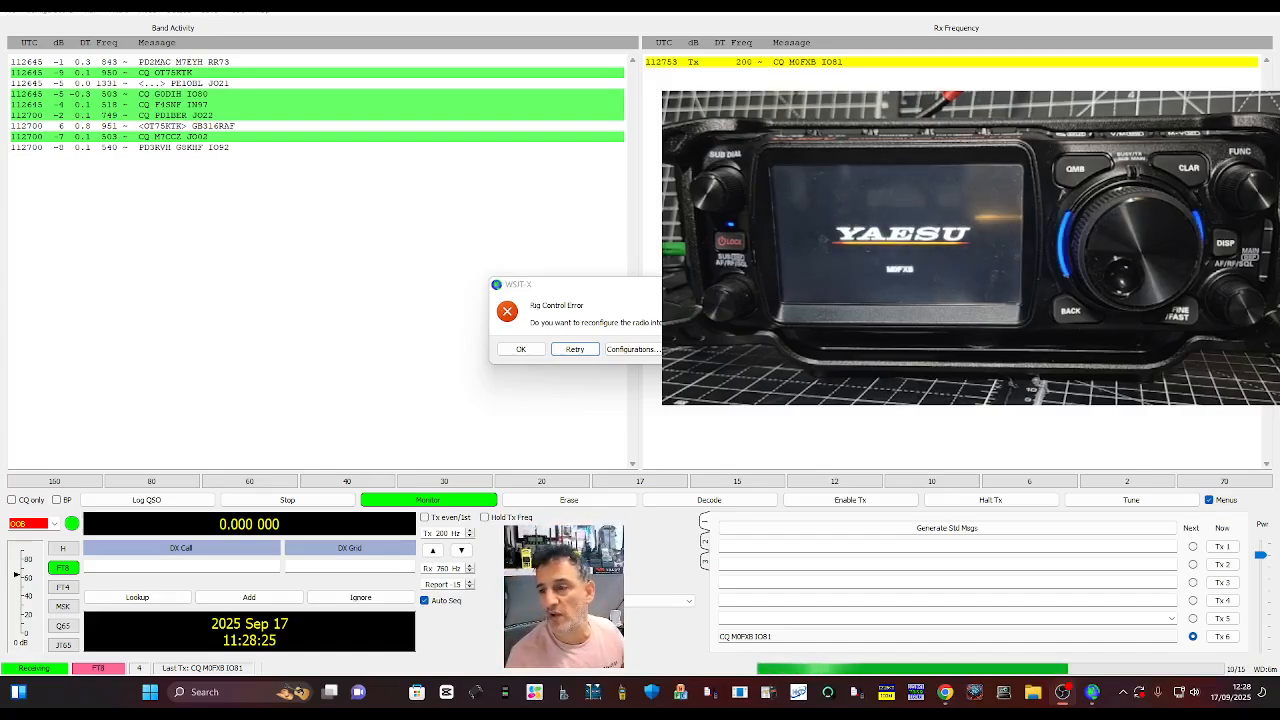
mouse_move(113, 425)
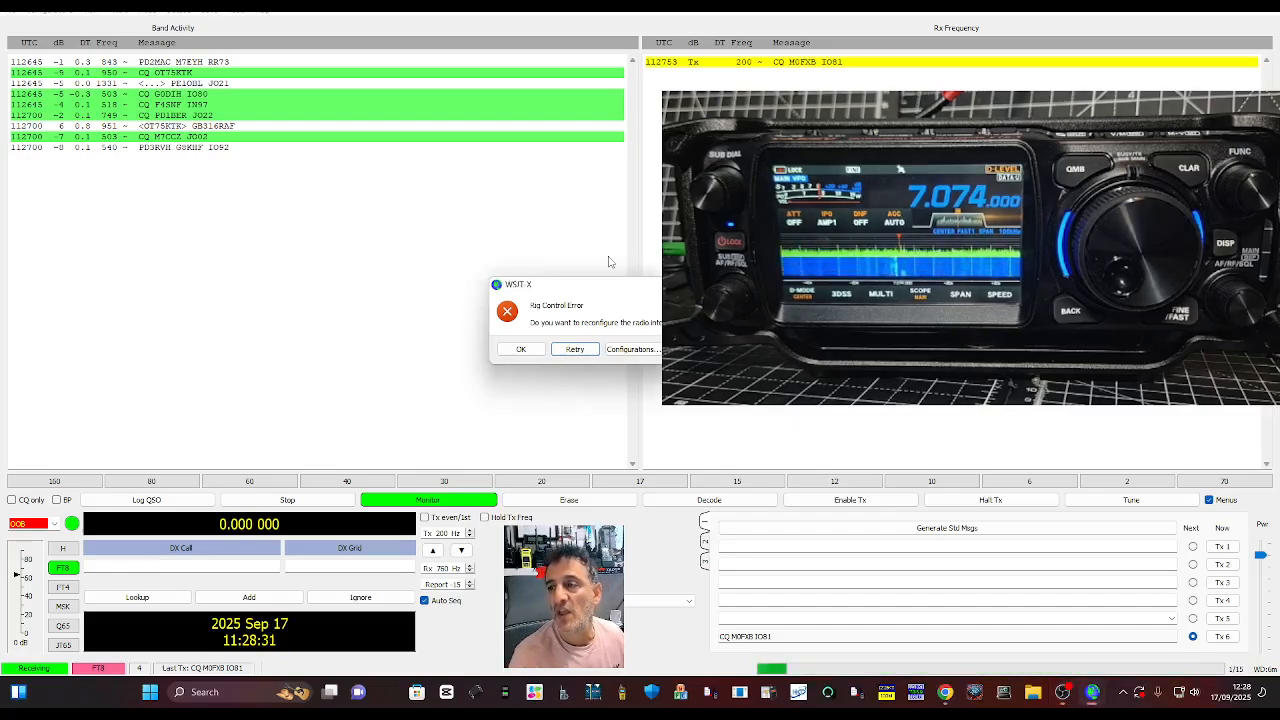
click(633, 349)
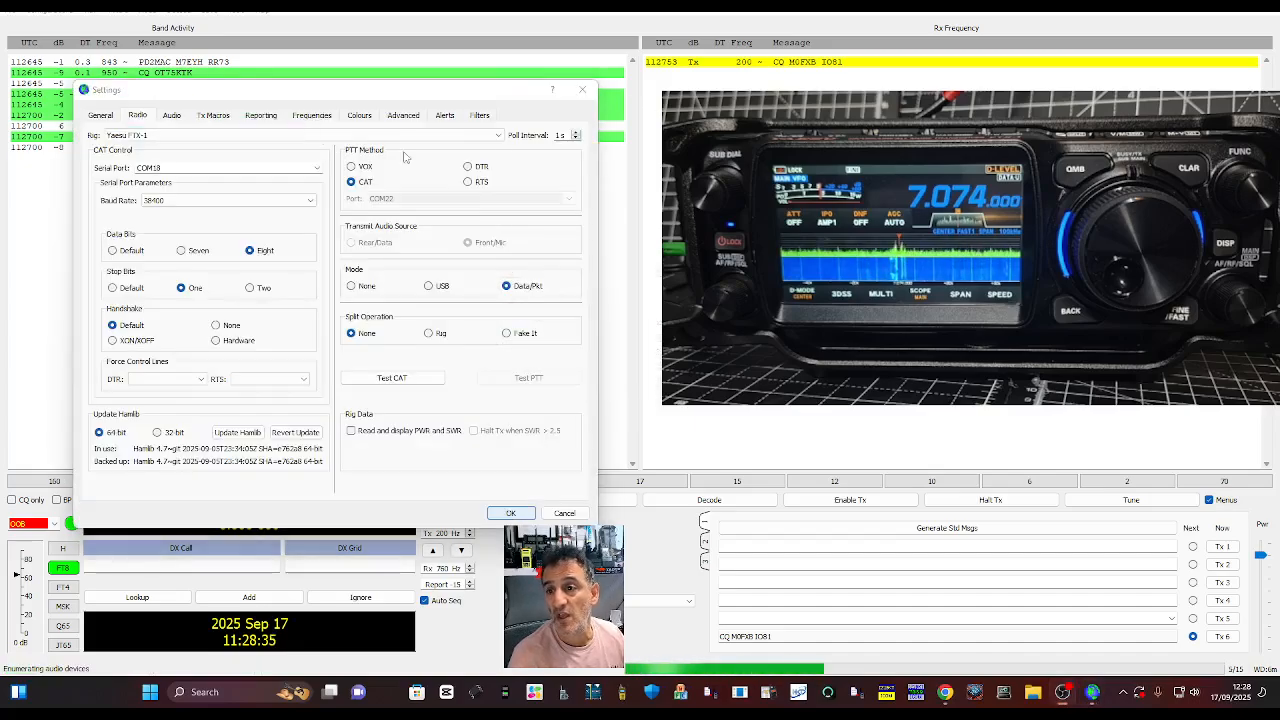
Step: Close Settings with OK and reselect the 40m band at 7.074 MHz
click(510, 513)
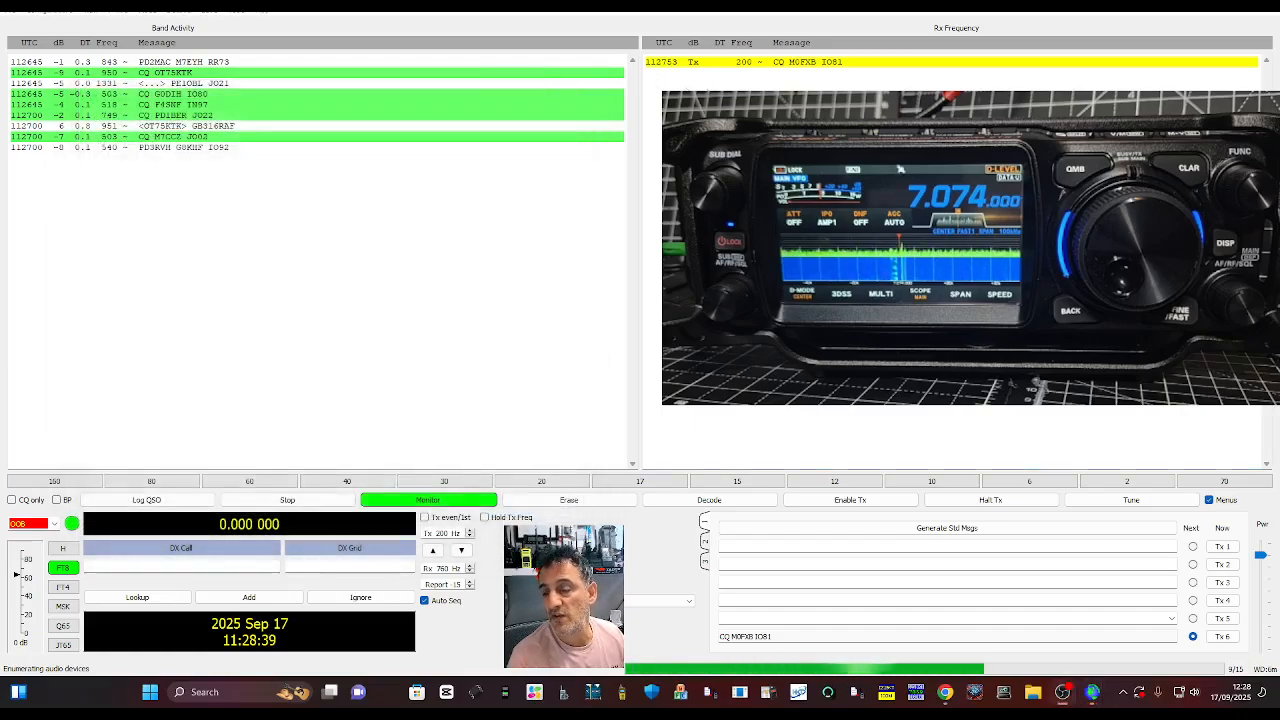
click(55, 523)
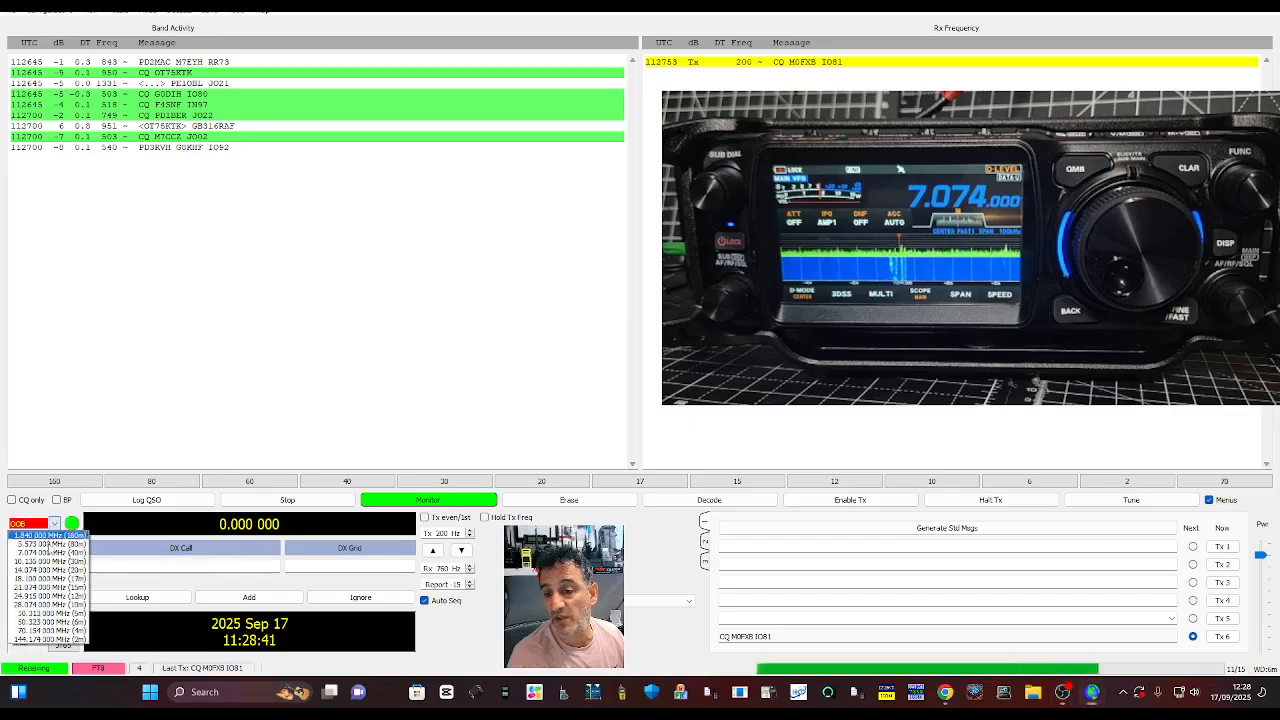
click(347, 481)
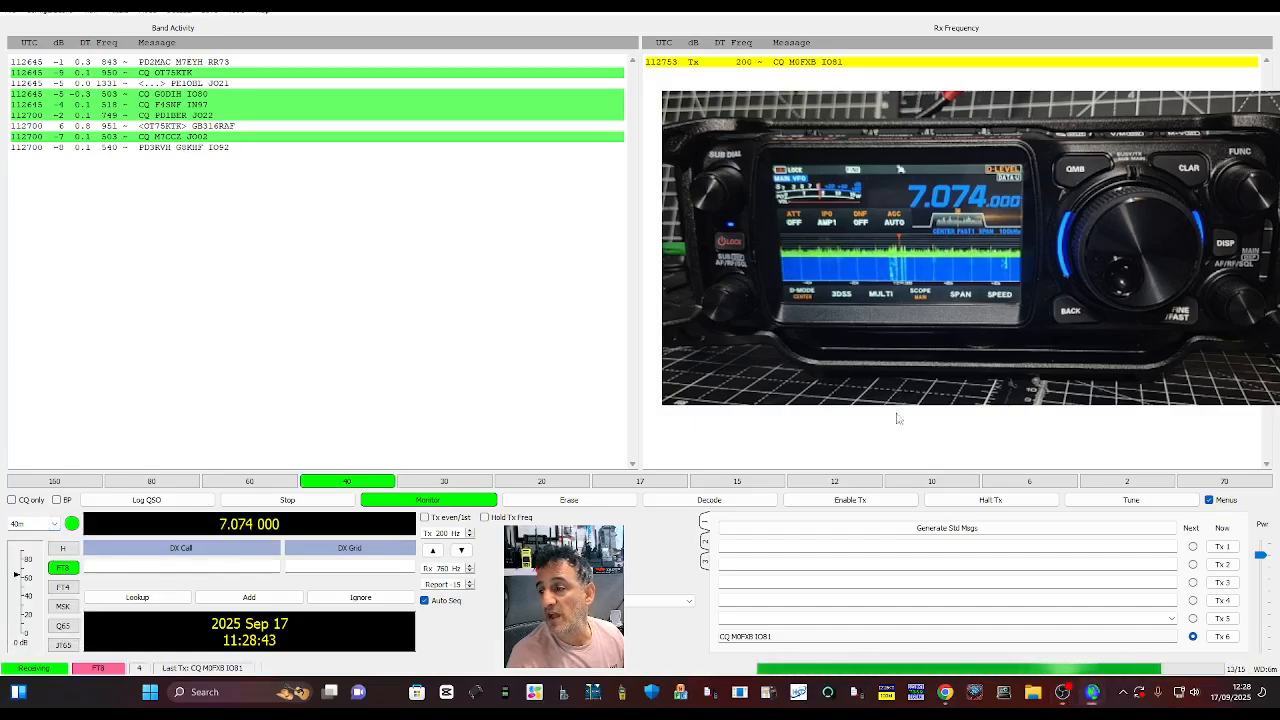